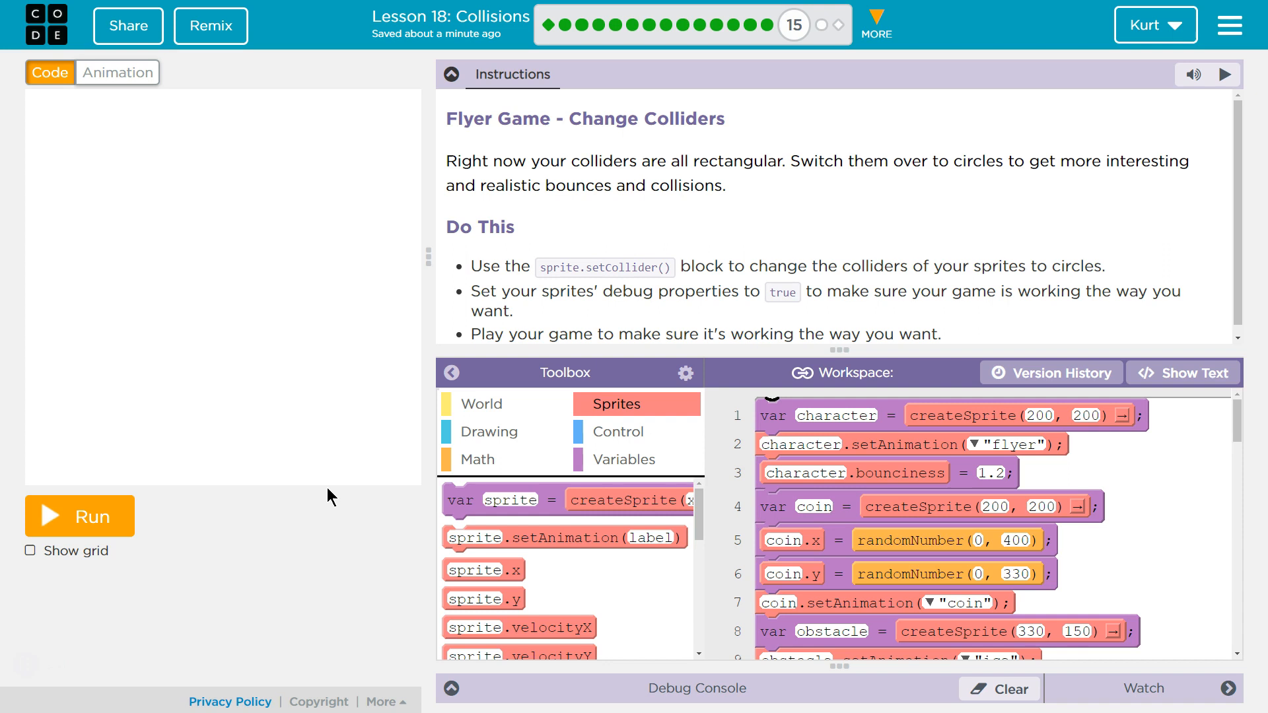
mouse_move(77, 515)
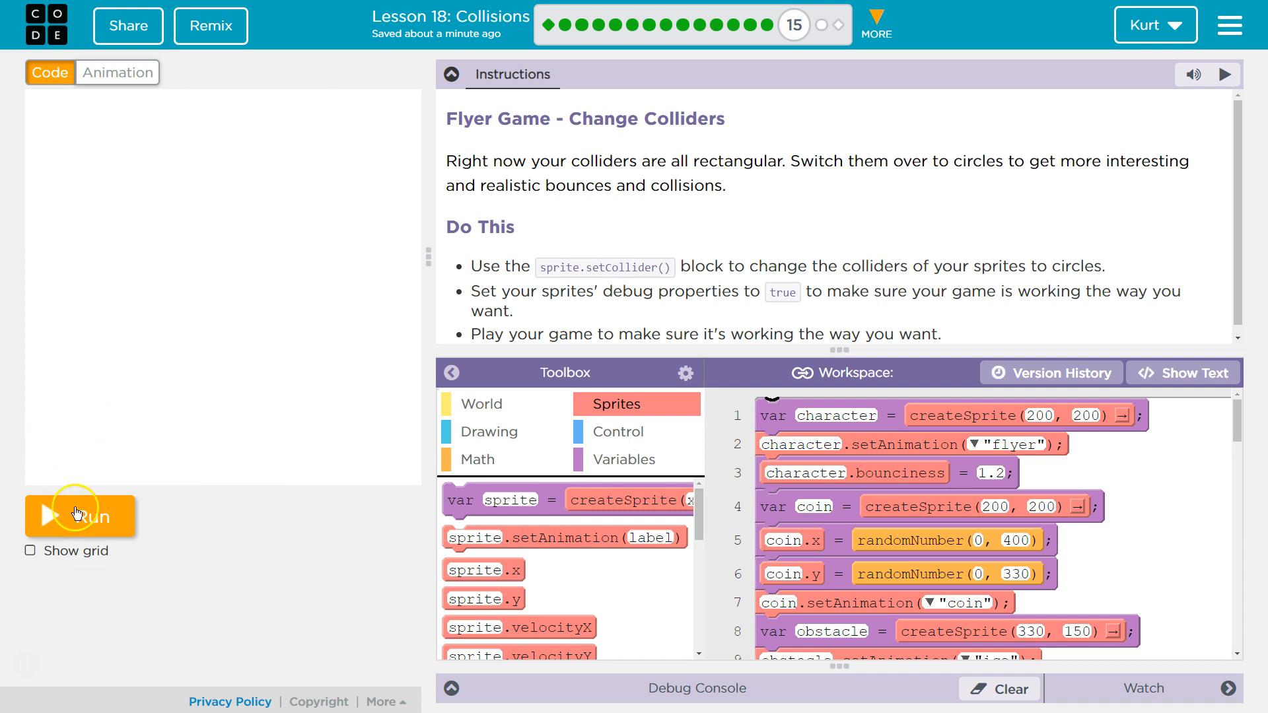
Test-run the flyer game, reset it and hide the instructions to enlarge the code area
click(78, 517)
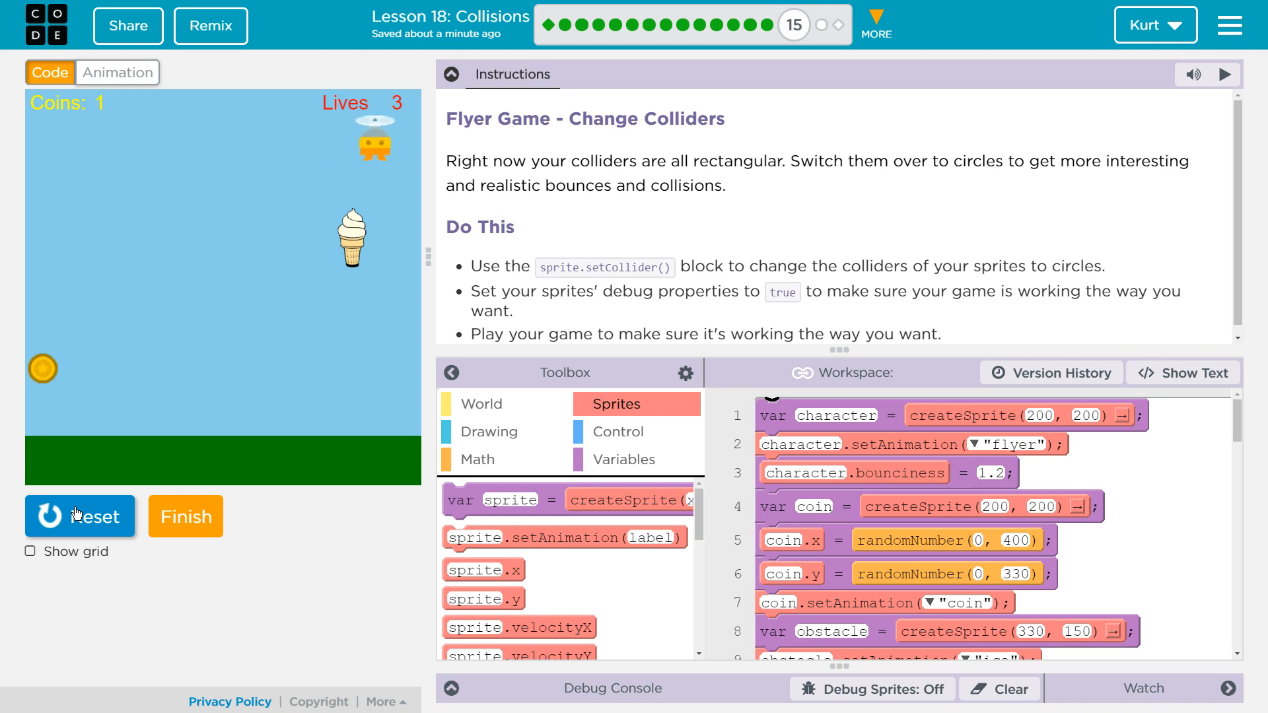
click(79, 517)
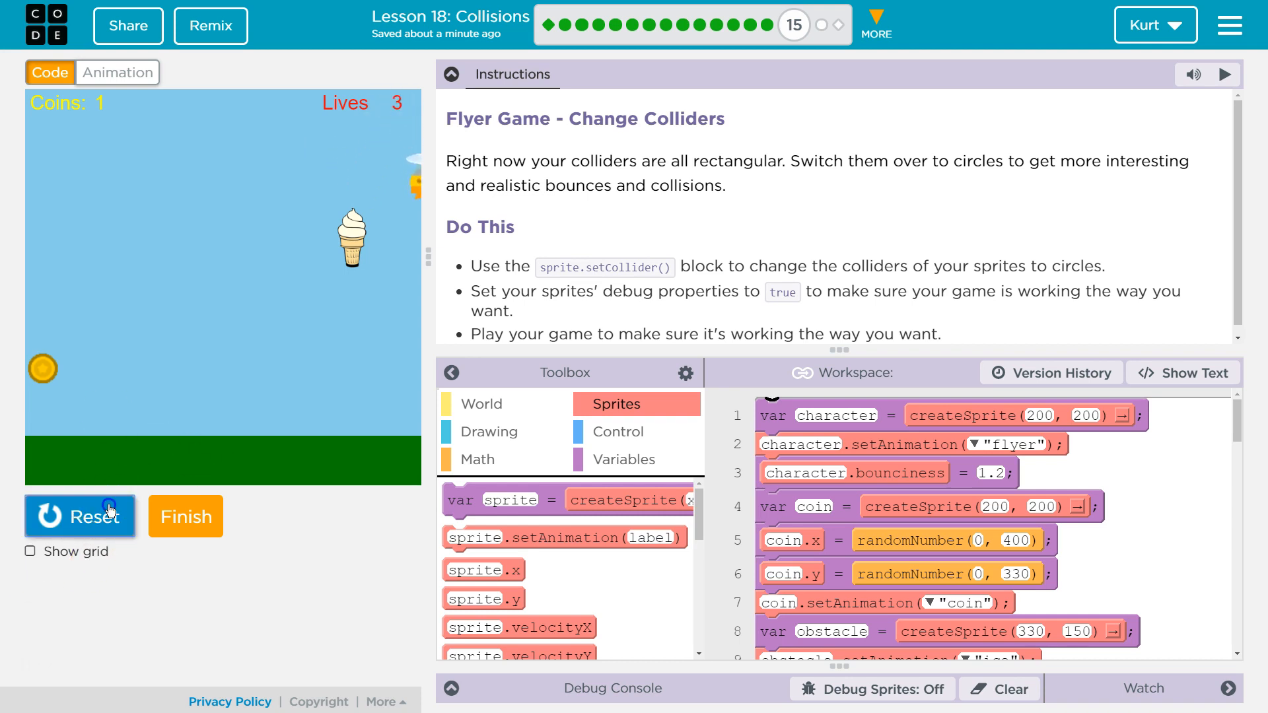
click(78, 516)
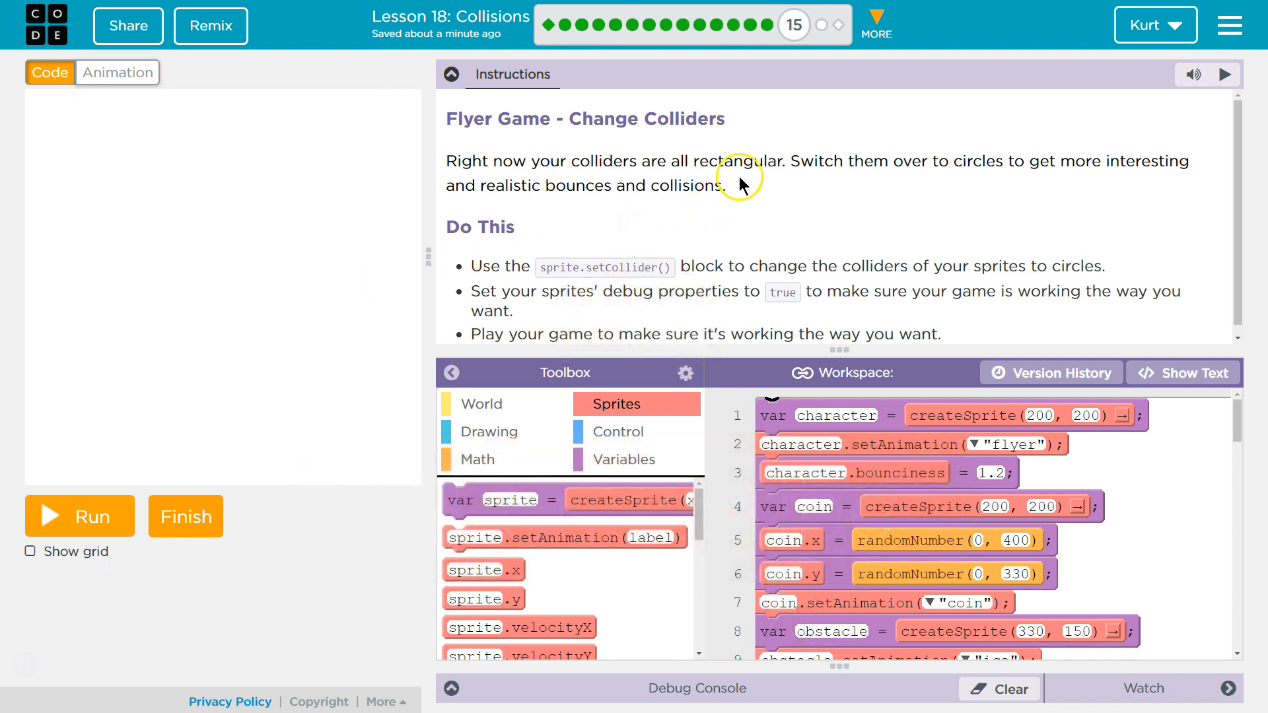
mouse_move(1002, 178)
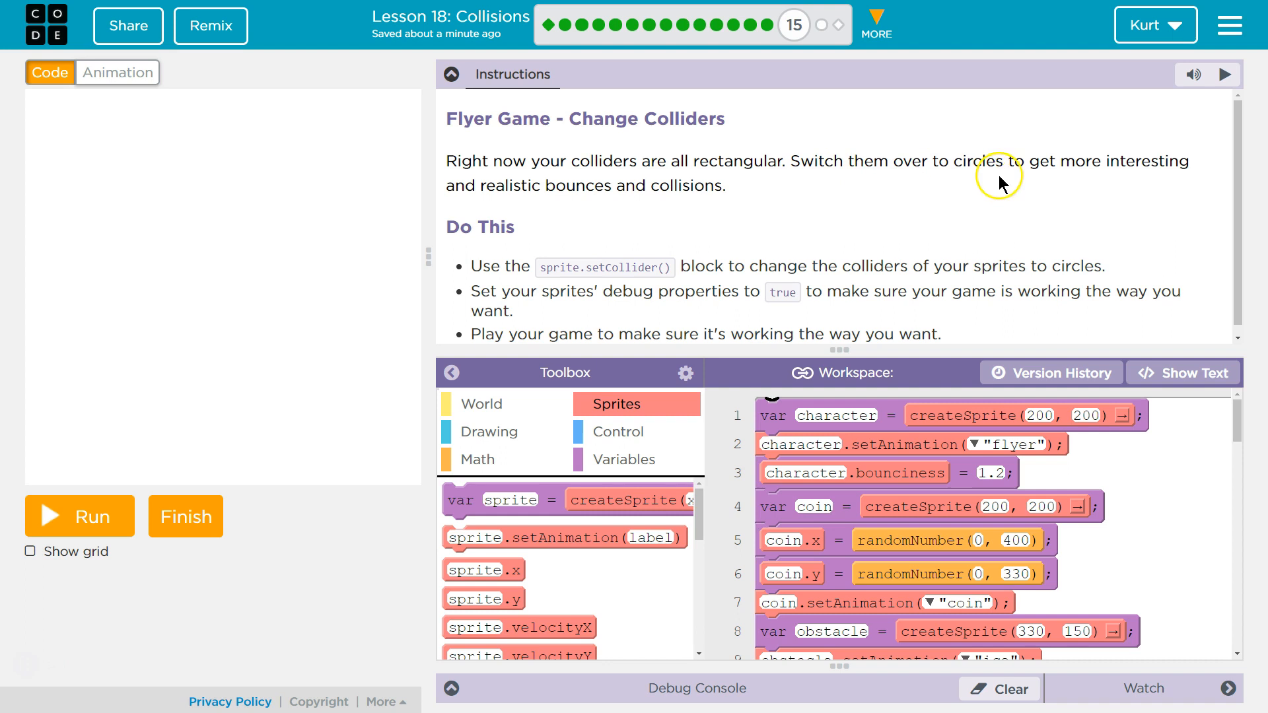
mouse_move(784, 208)
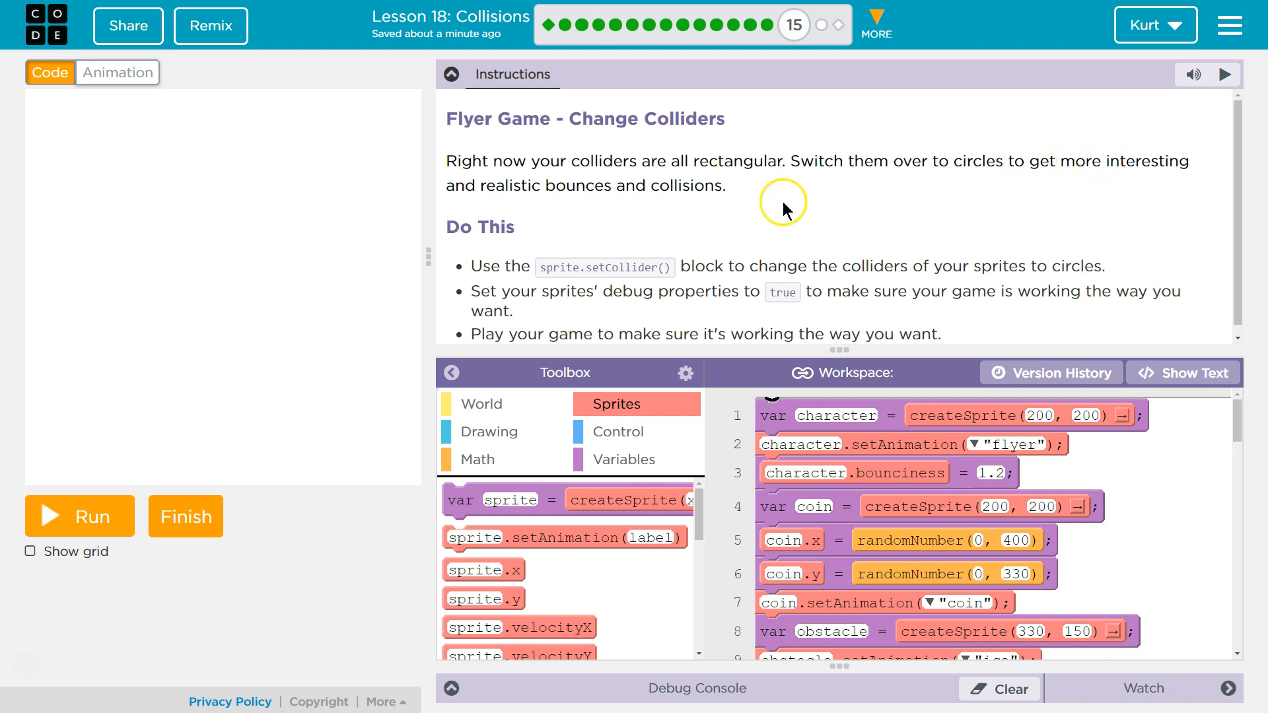
scroll(down, 3)
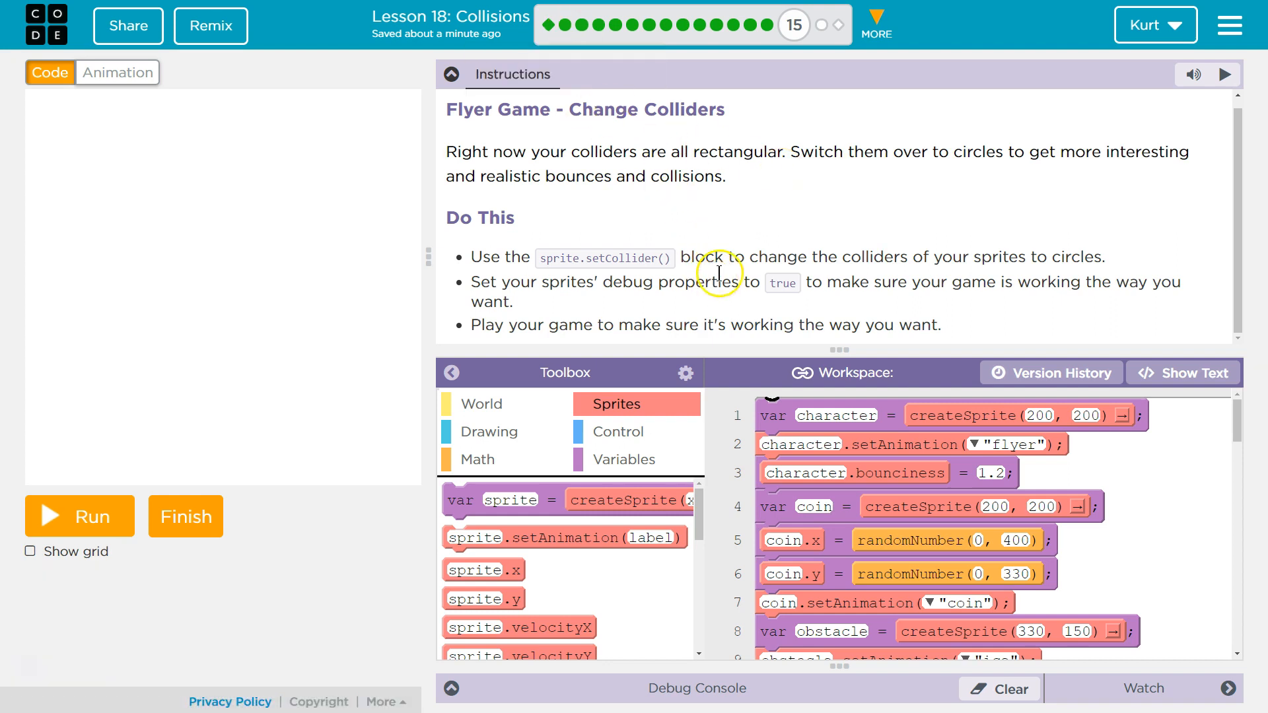
mouse_move(785, 251)
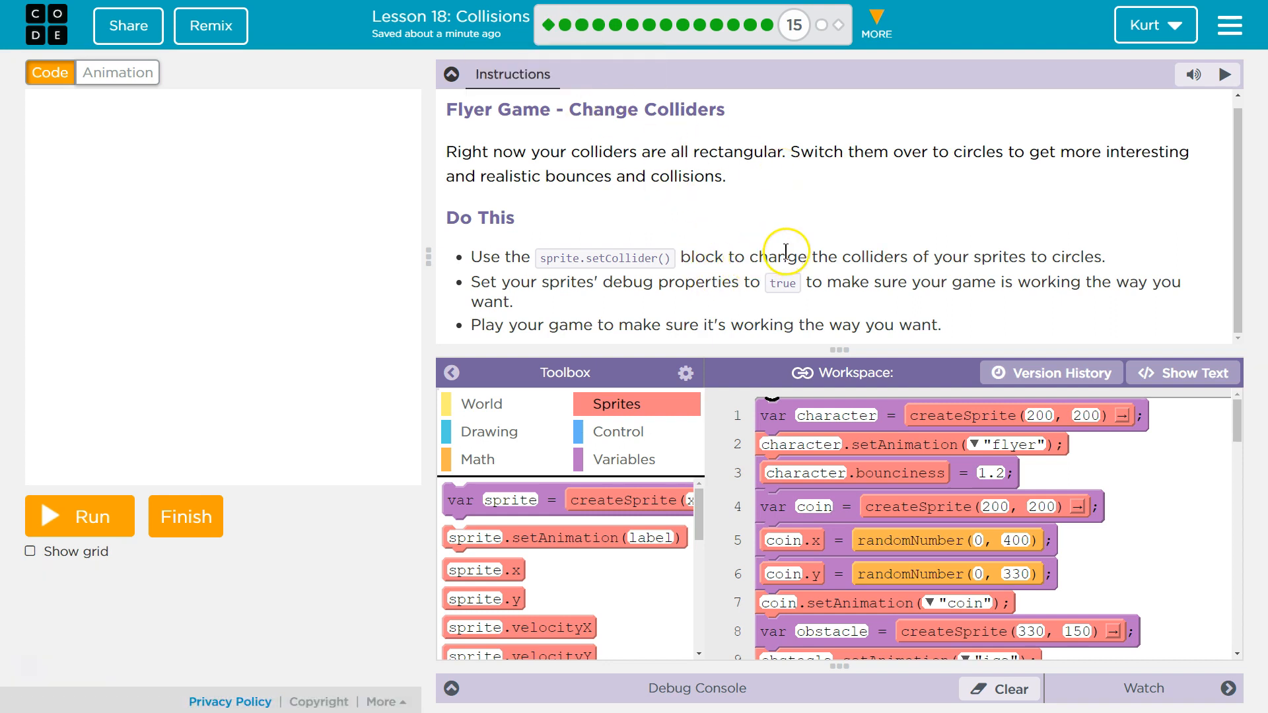
mouse_move(1108, 237)
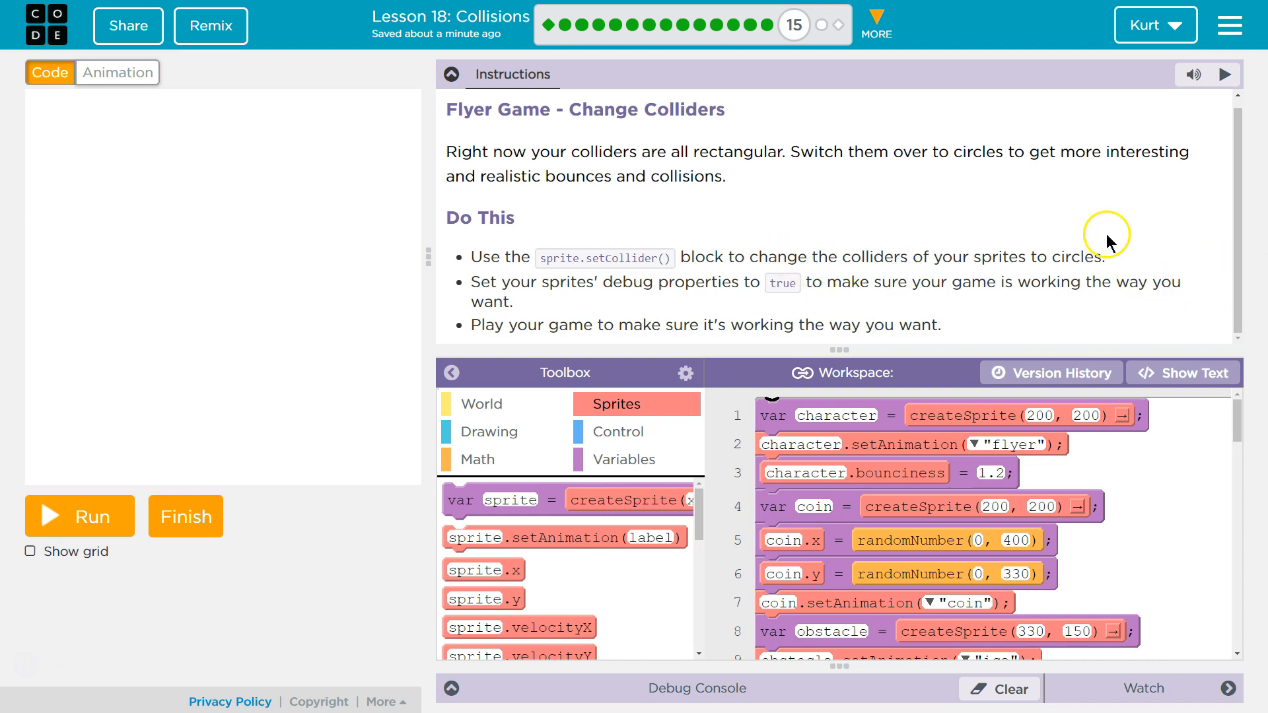
mouse_move(714, 305)
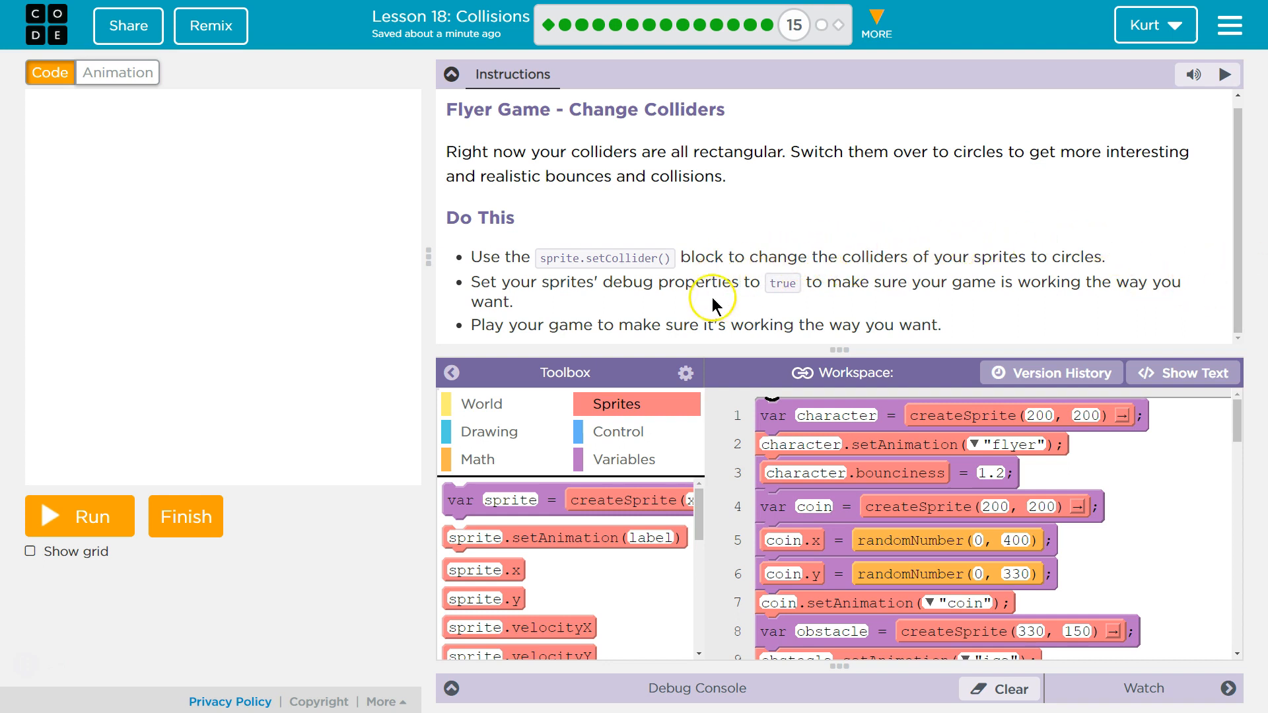
mouse_move(748, 283)
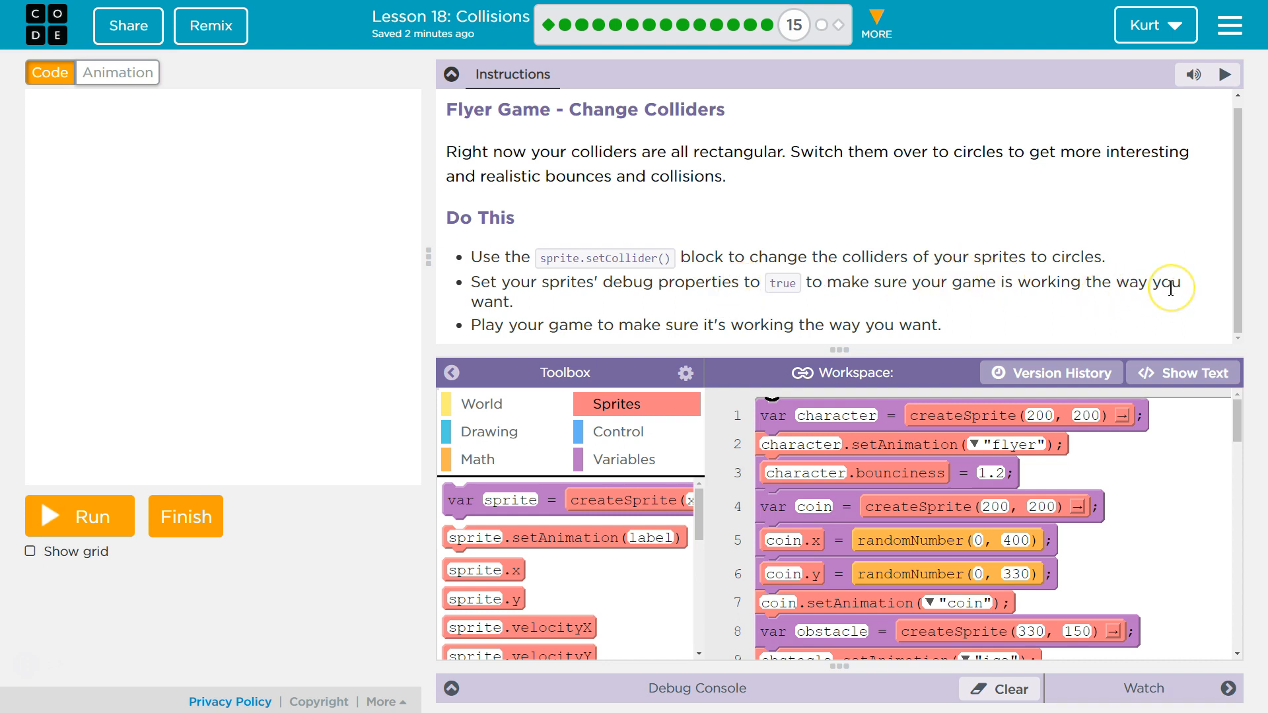
mouse_move(568, 344)
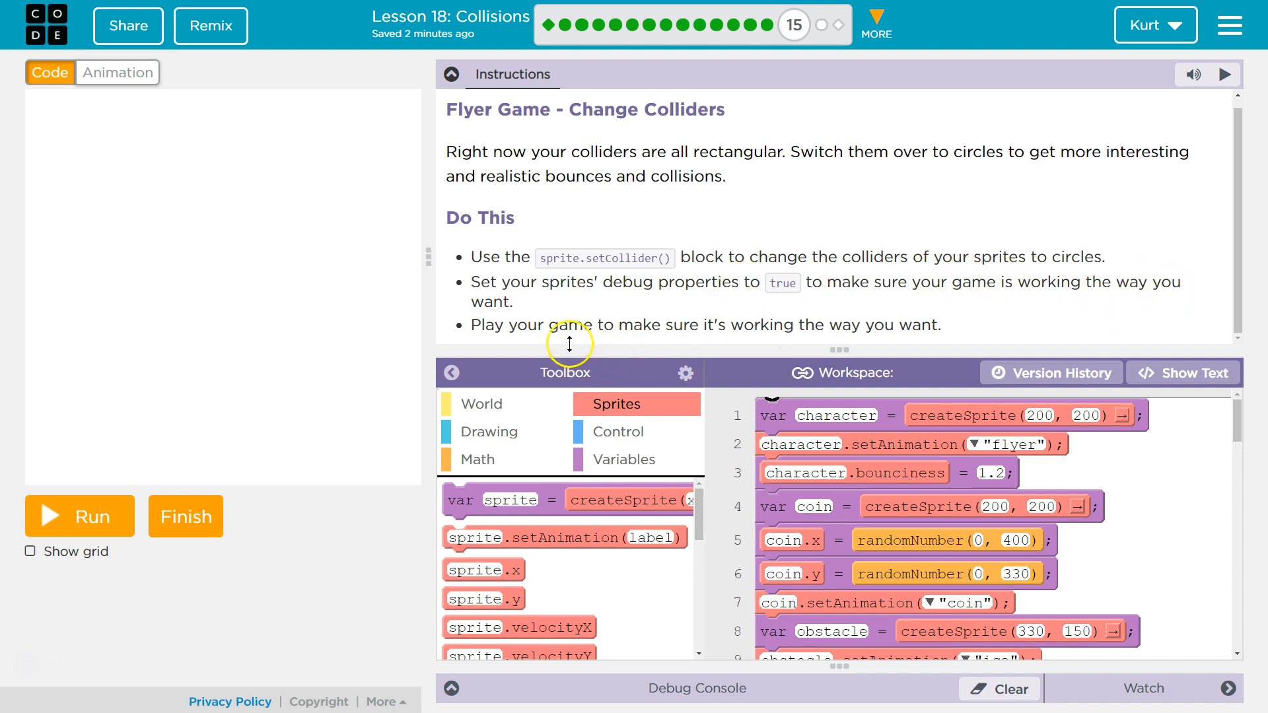
mouse_move(789, 322)
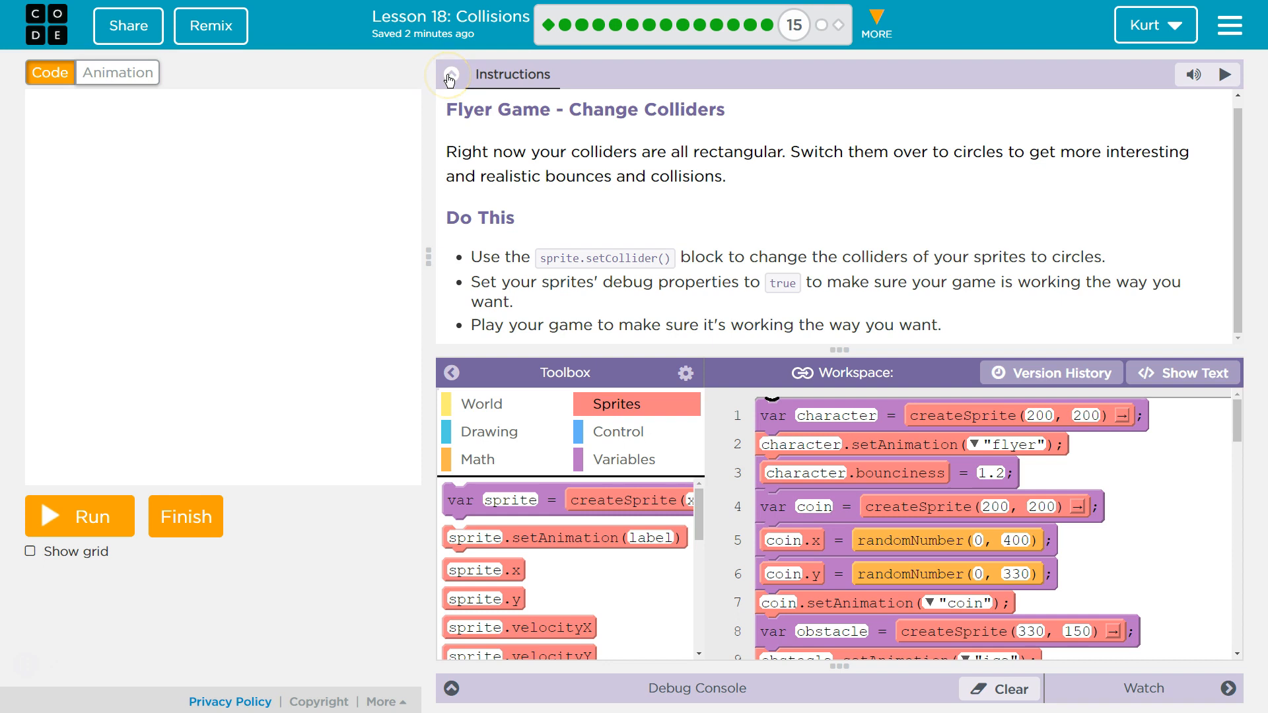
click(448, 74)
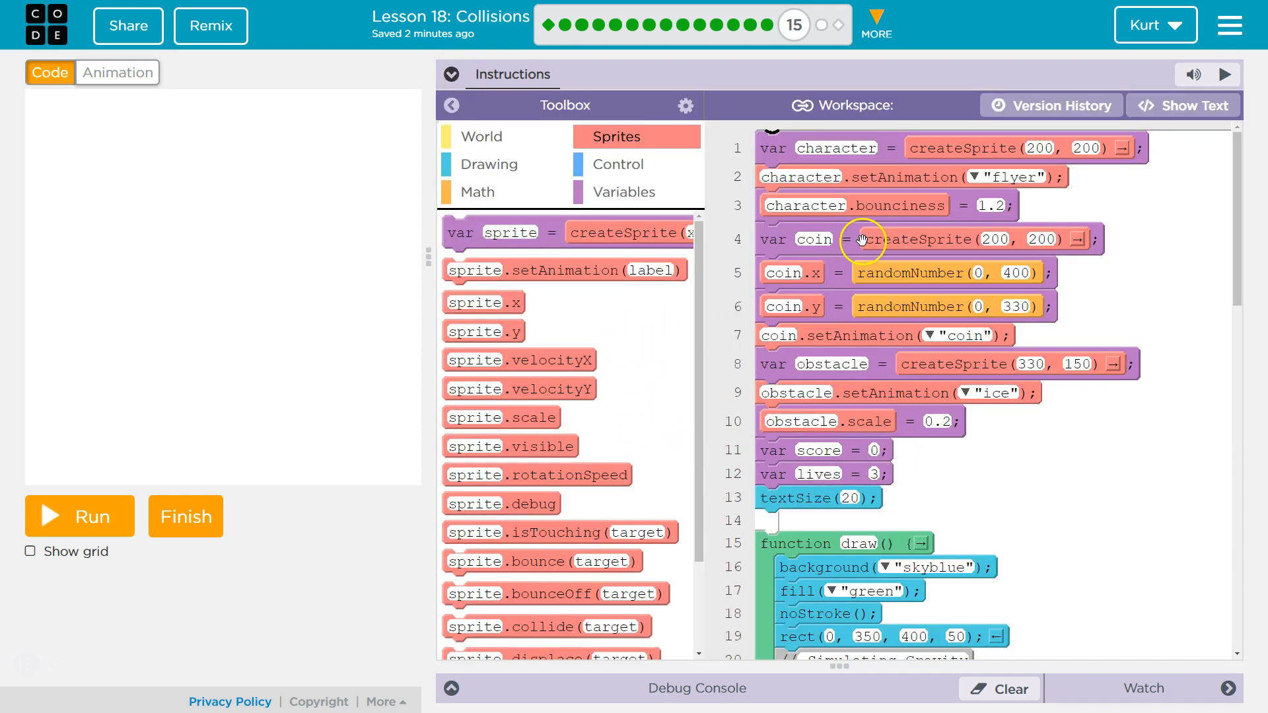
mouse_move(985, 437)
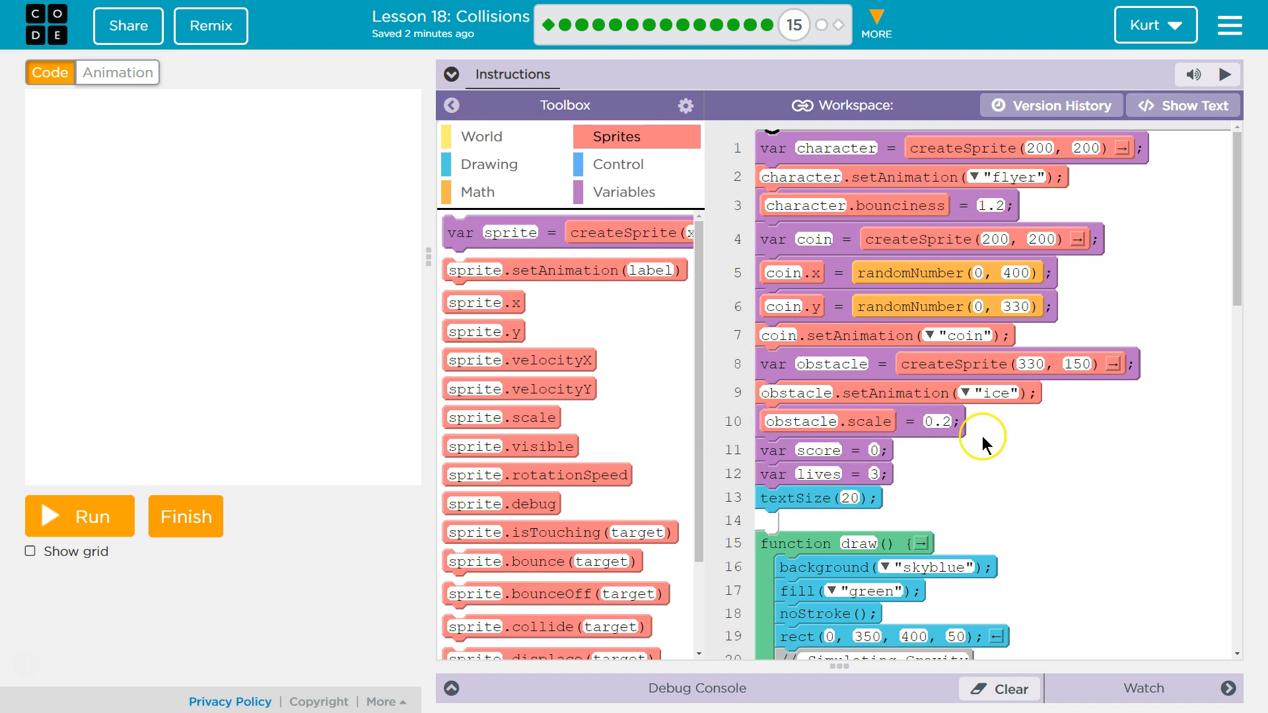
Give the coin a circle collider and test-run the game again
scroll(down, 3)
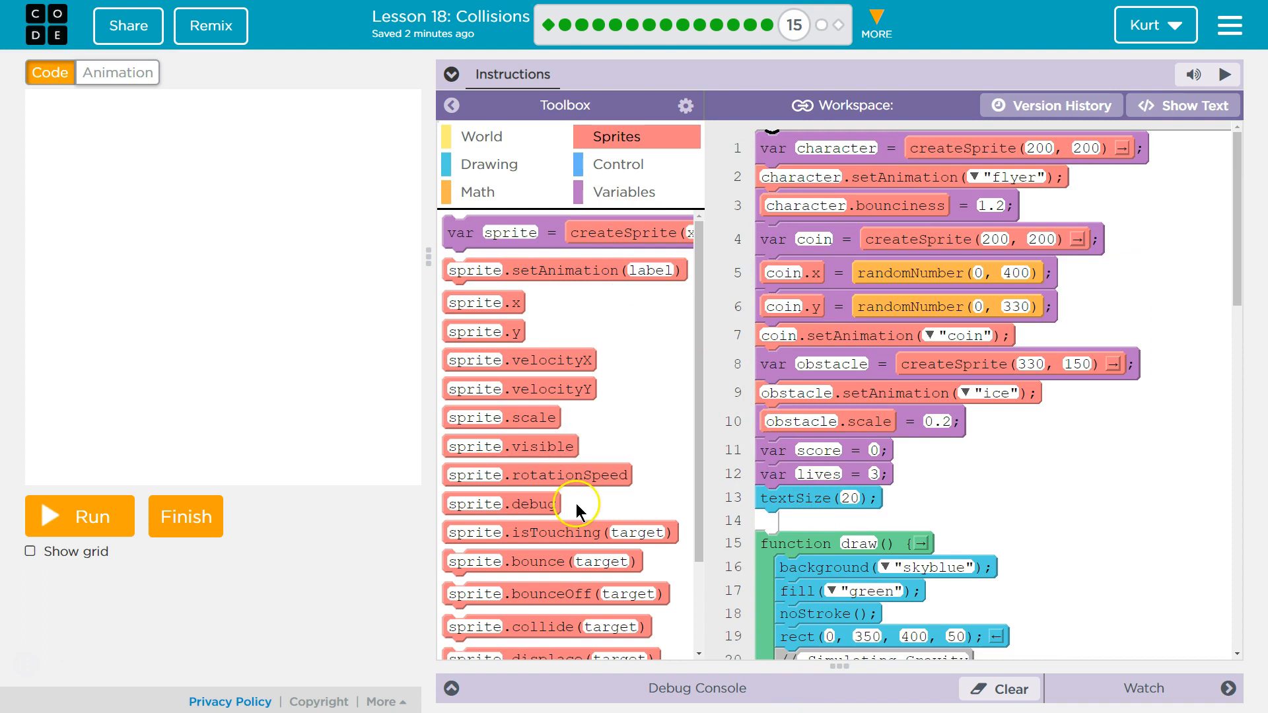
scroll(down, 3)
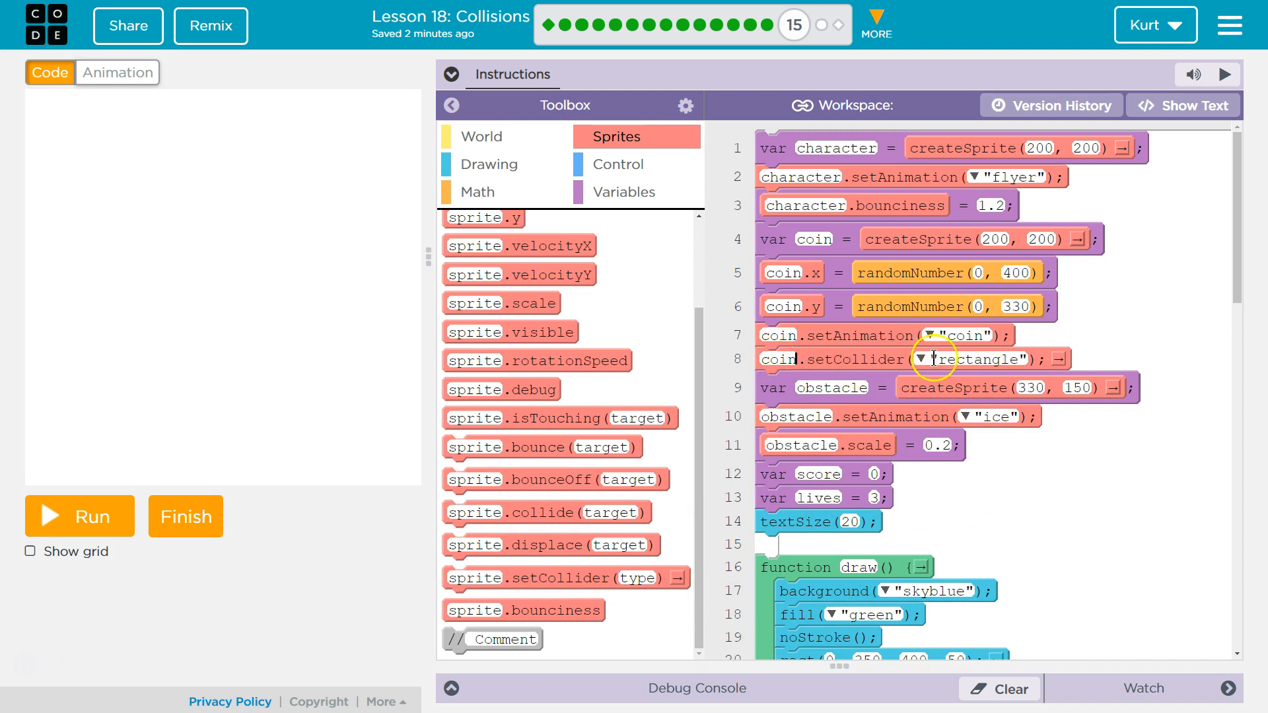
click(930, 360)
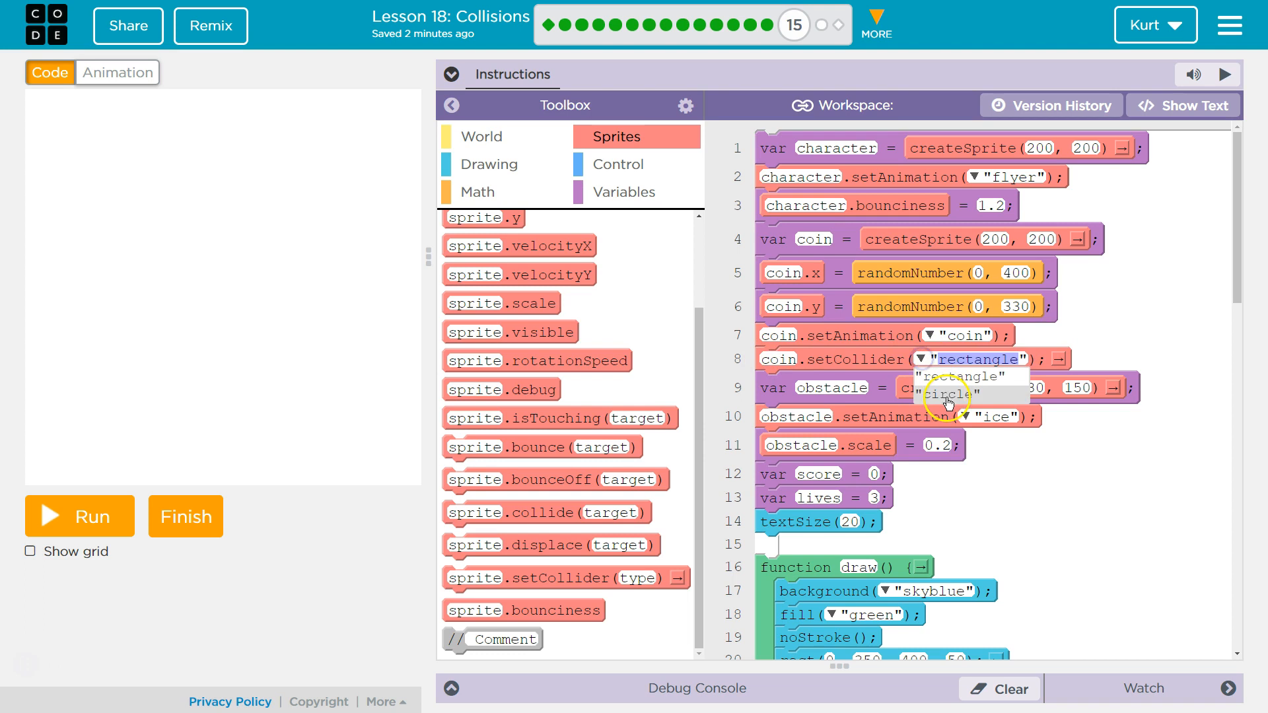
click(946, 402)
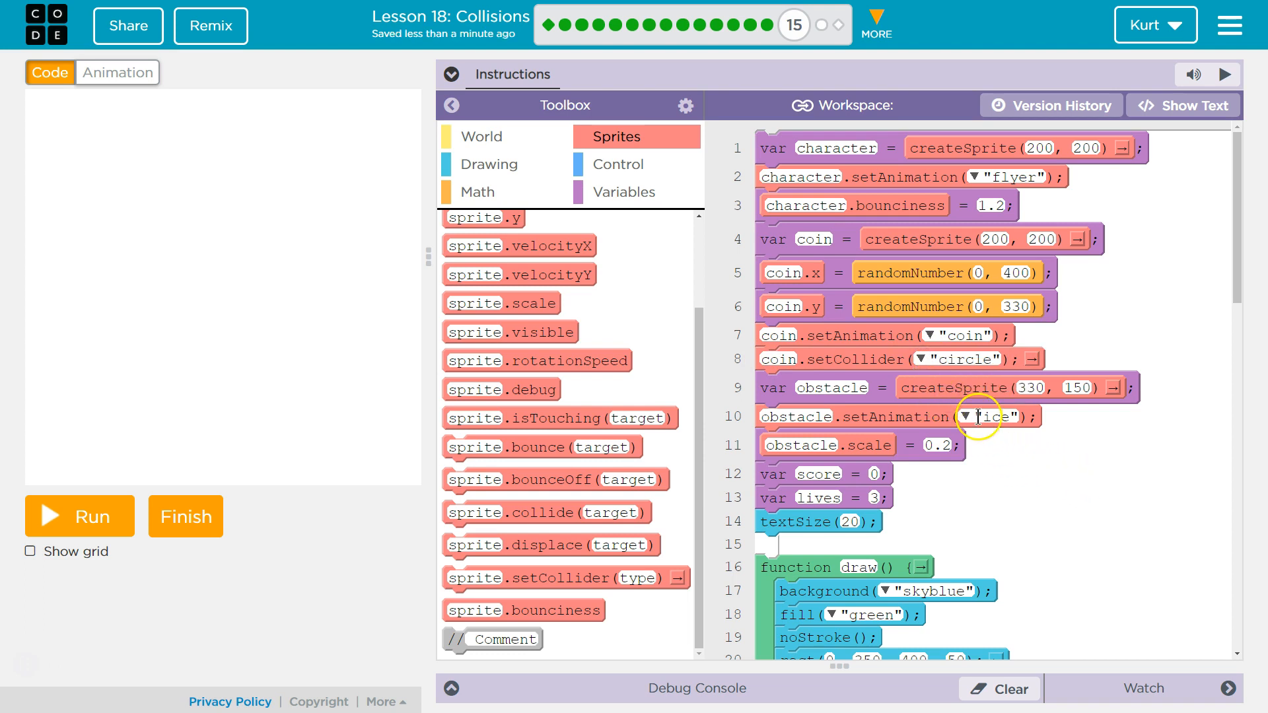
mouse_move(856, 308)
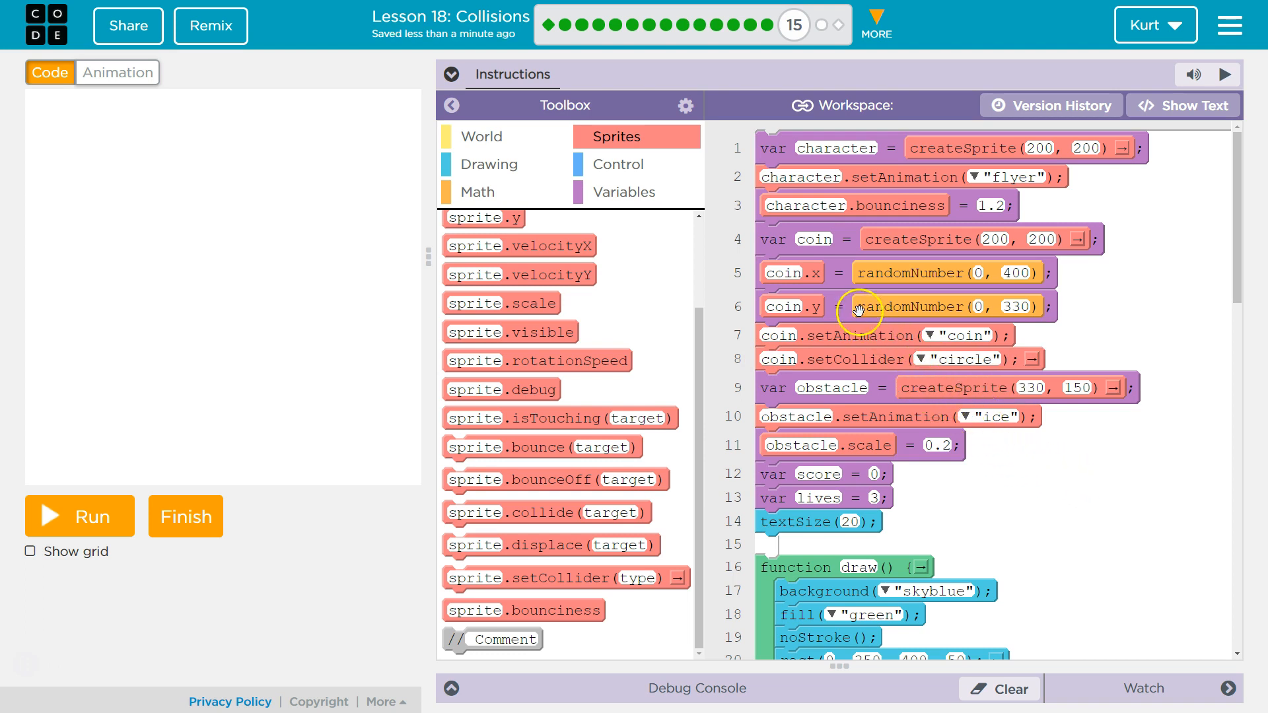
mouse_move(887, 148)
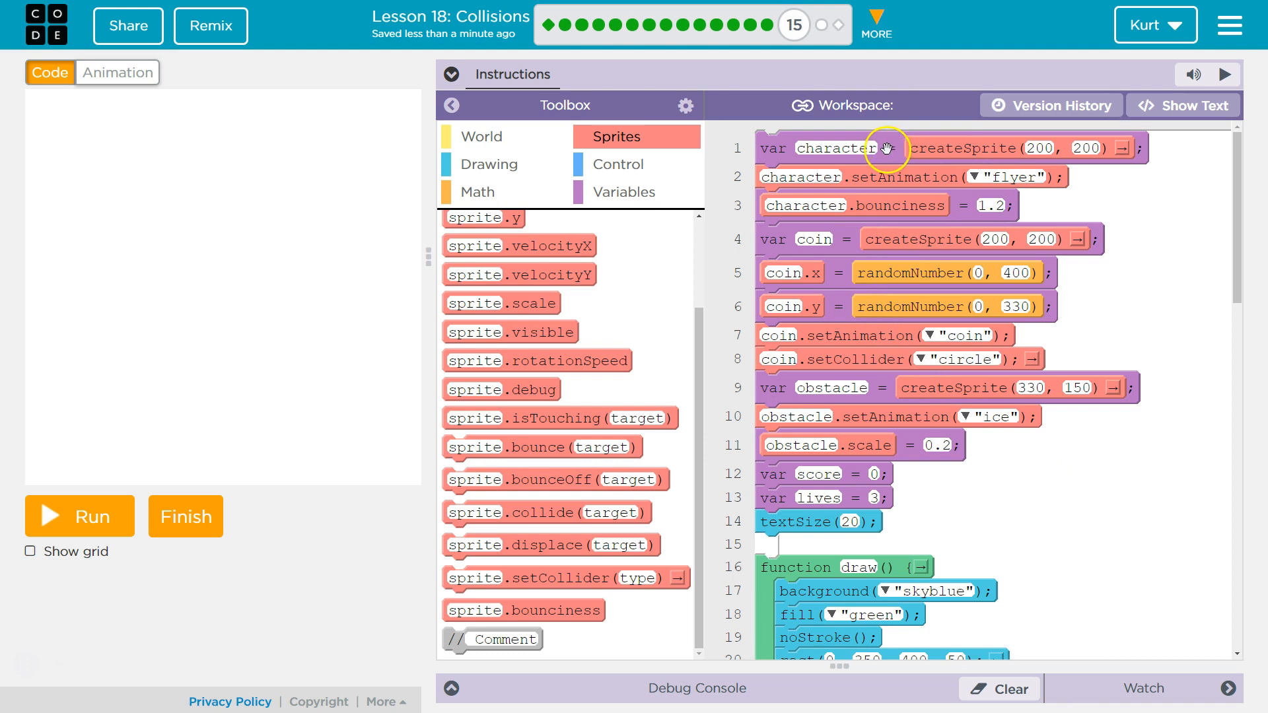
click(78, 516)
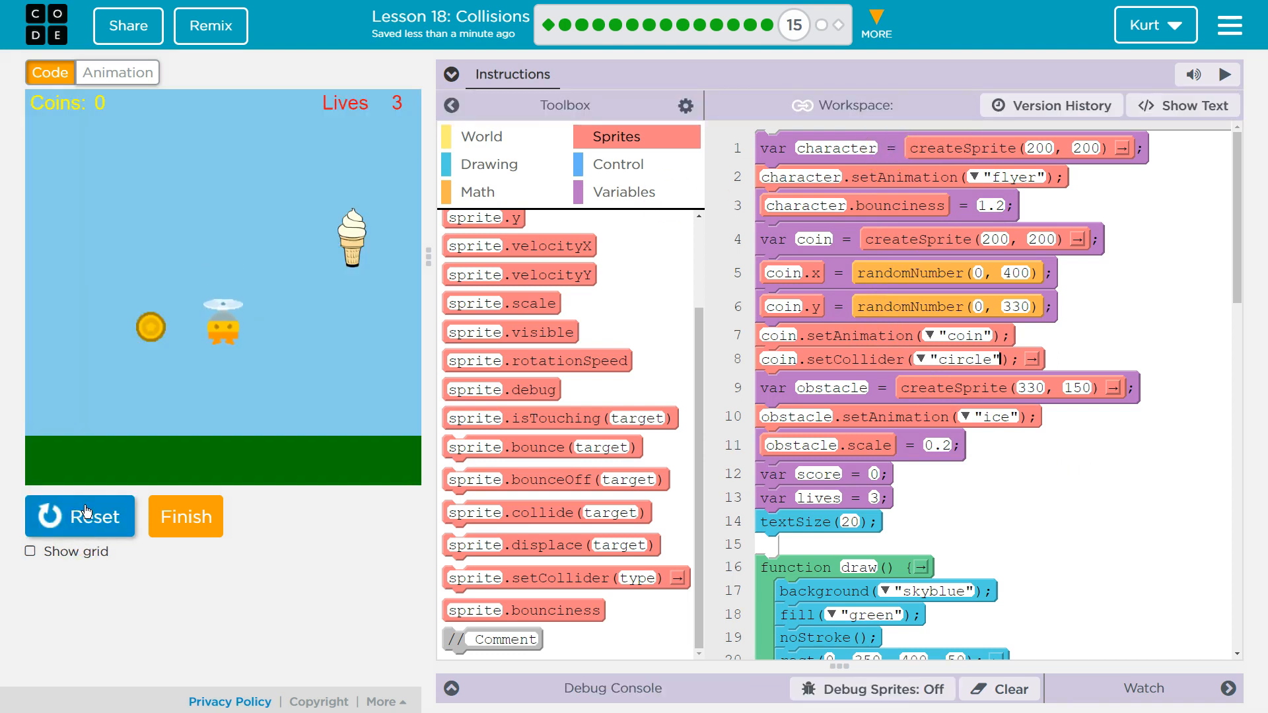
click(79, 516)
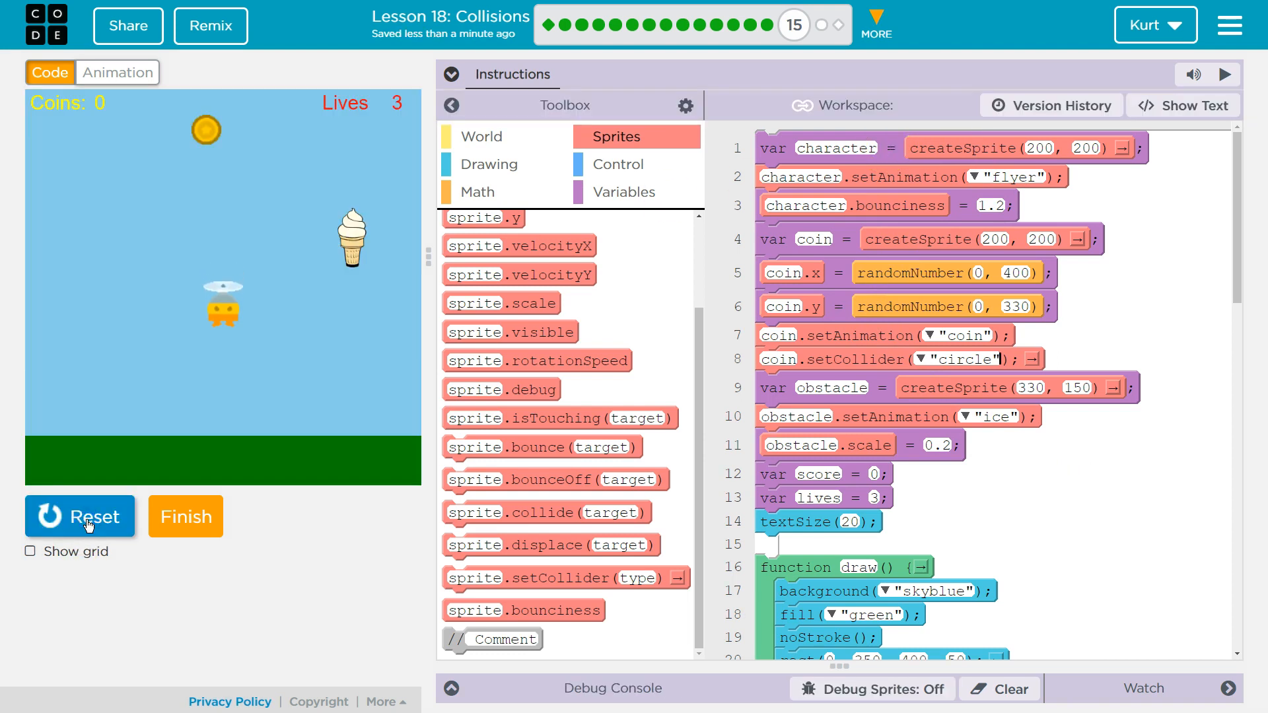
click(78, 517)
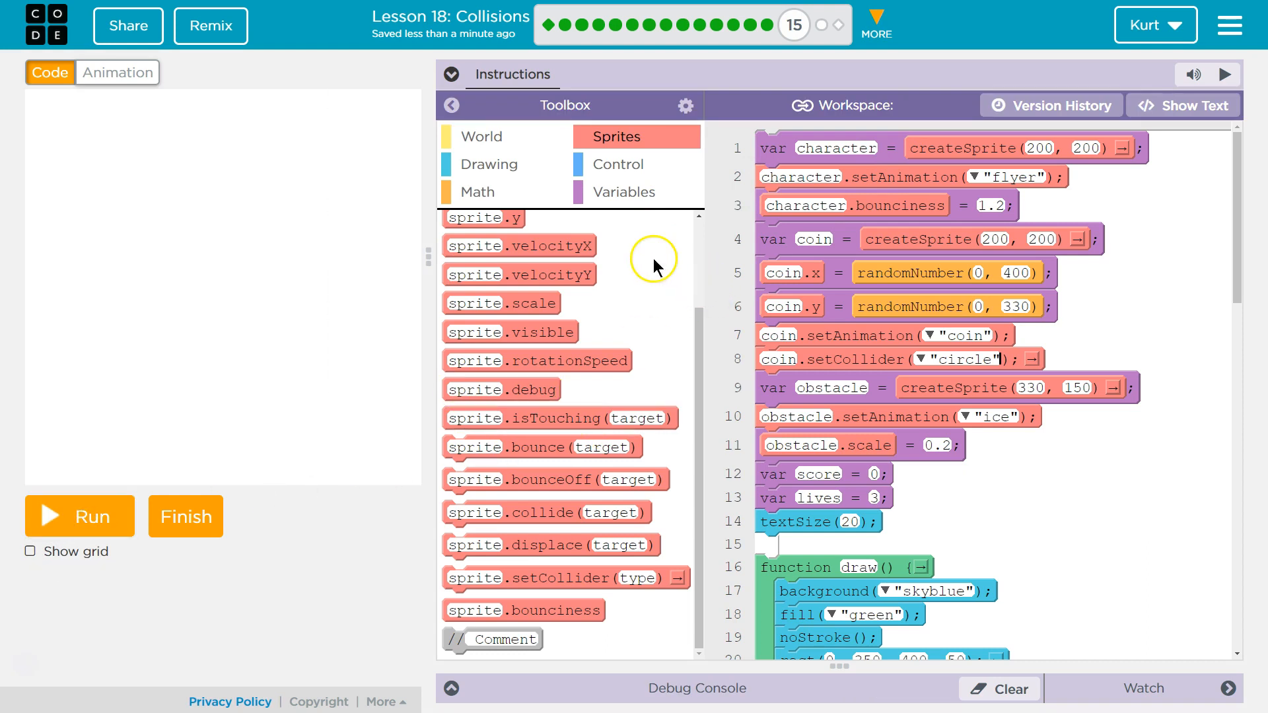
Add sprite.debug blocks after coin.setCollider and below lives, renaming the second to obstacle
click(625, 193)
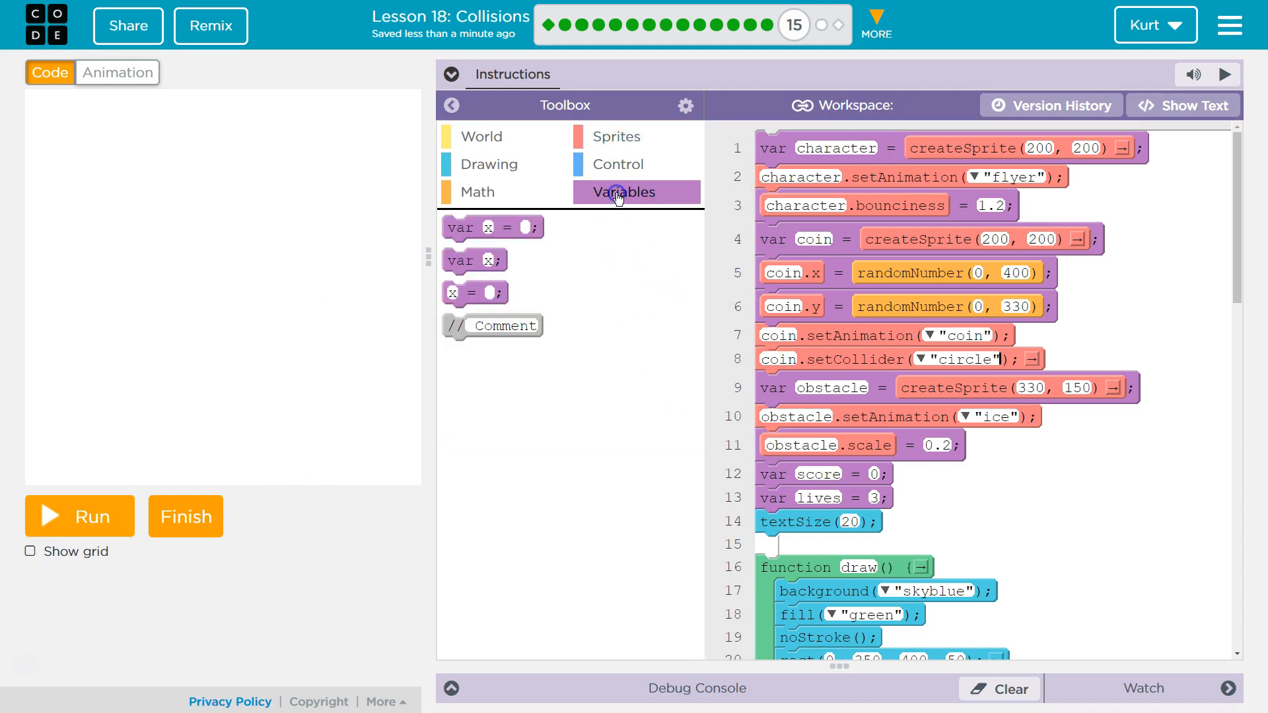
click(617, 136)
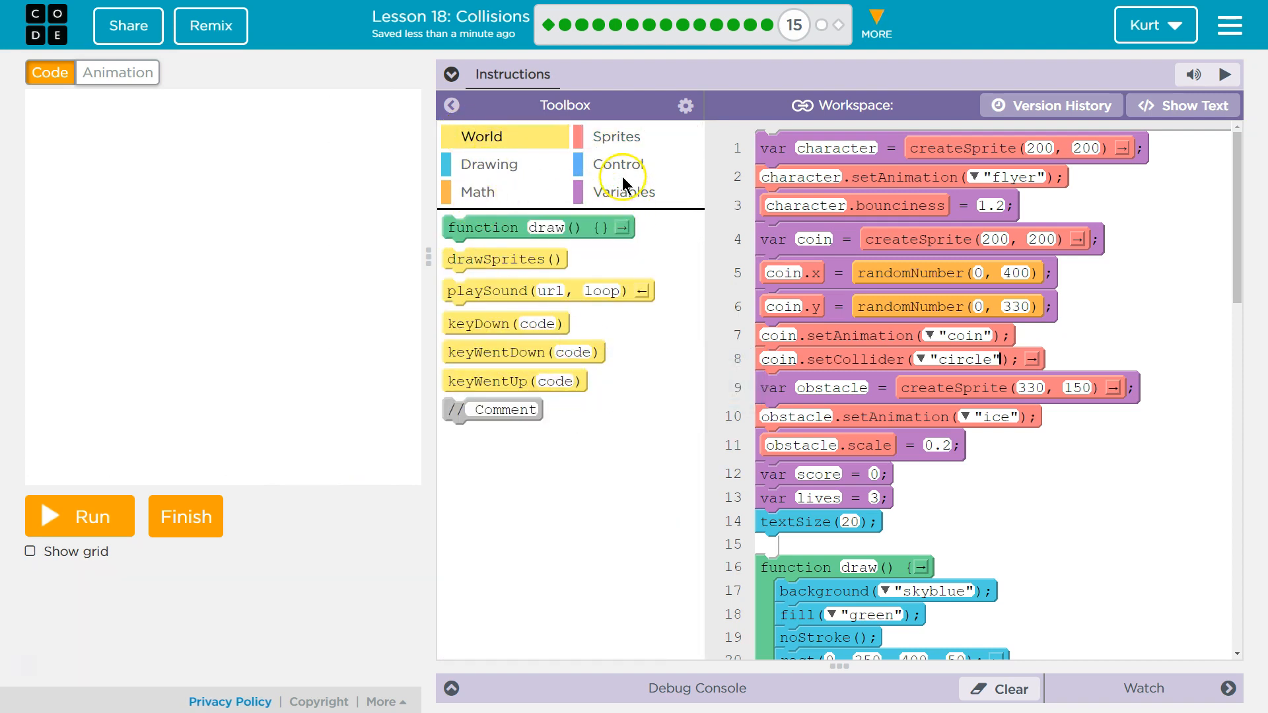
click(617, 136)
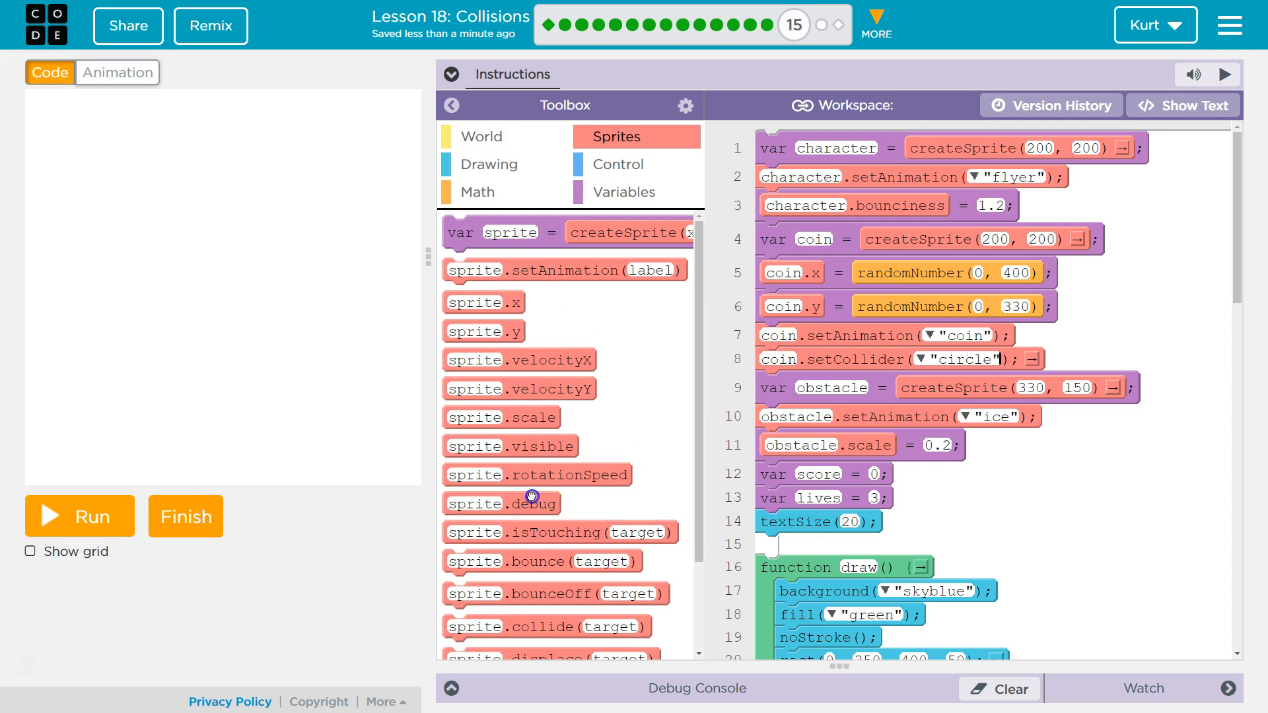
drag(501, 503, 830, 389)
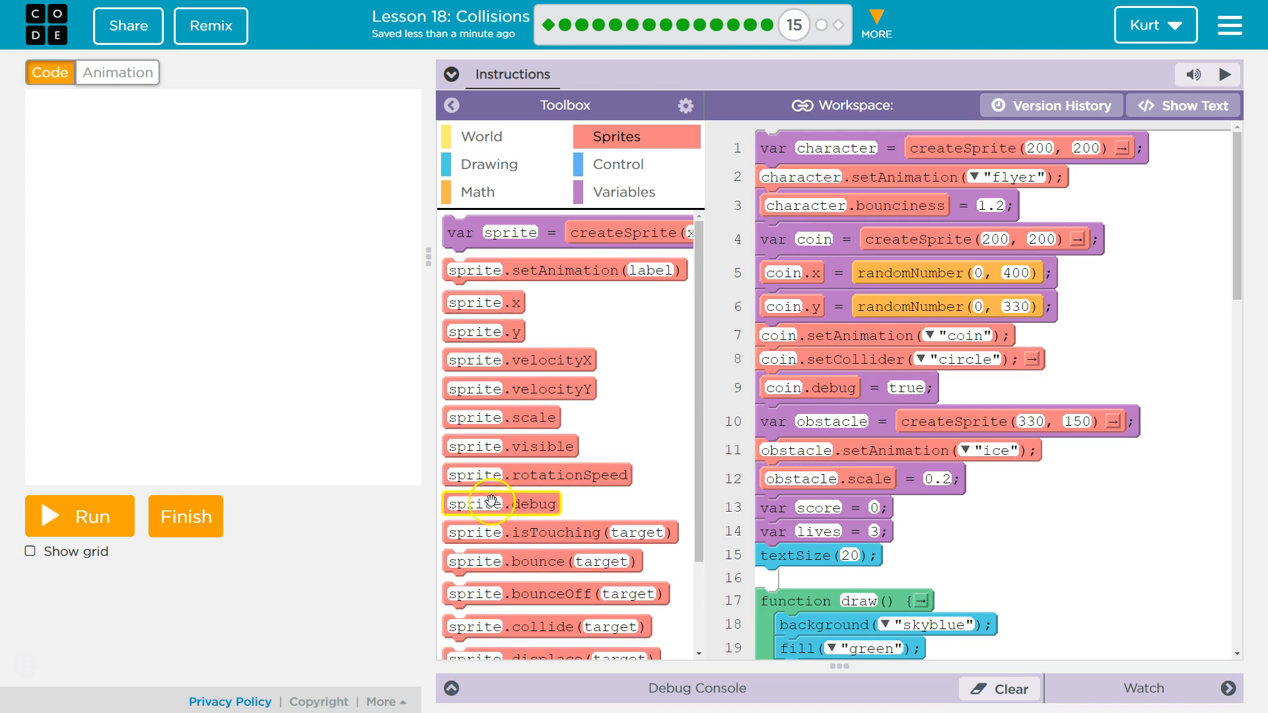
drag(502, 503, 825, 579)
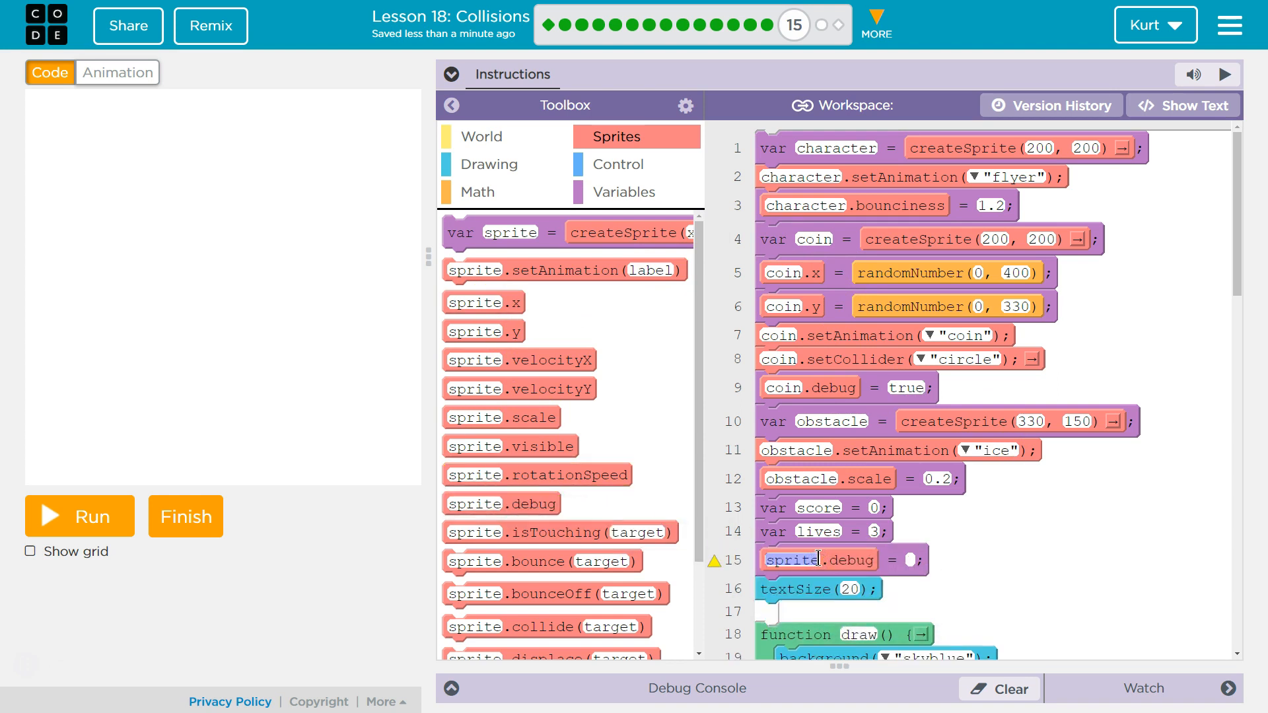
text(obstacl)
click(910, 560)
text(true)
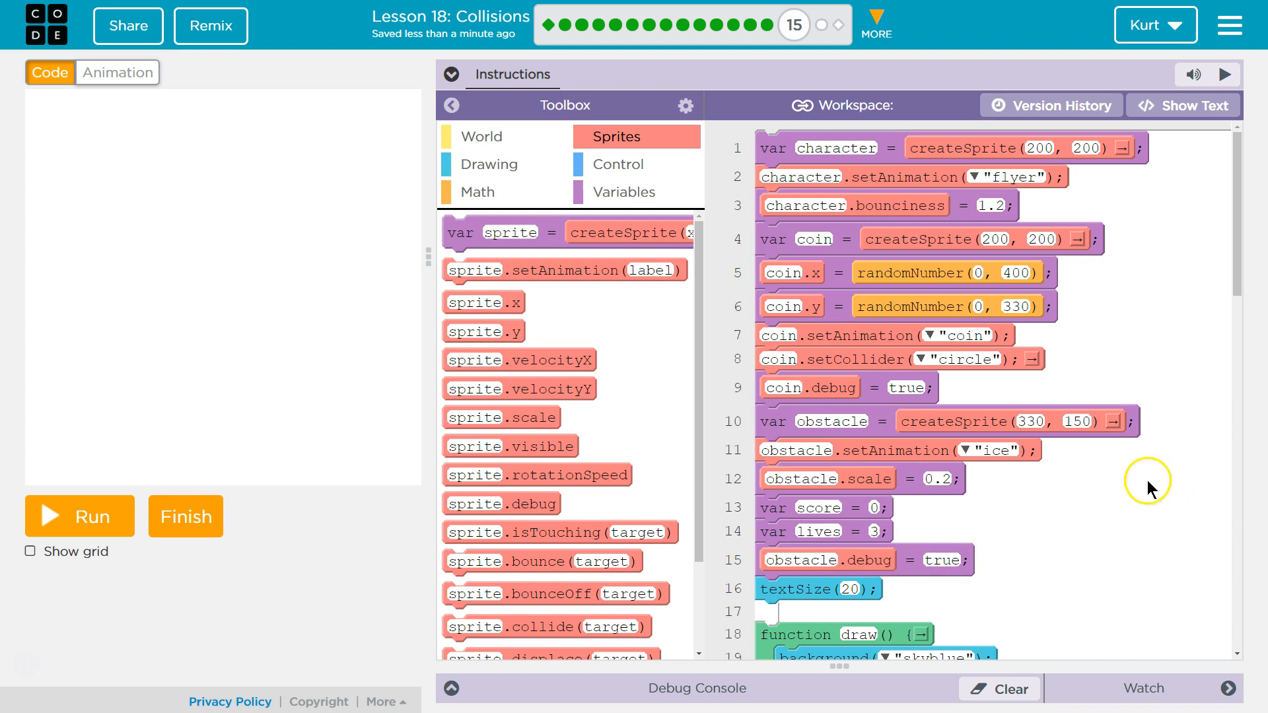
click(78, 517)
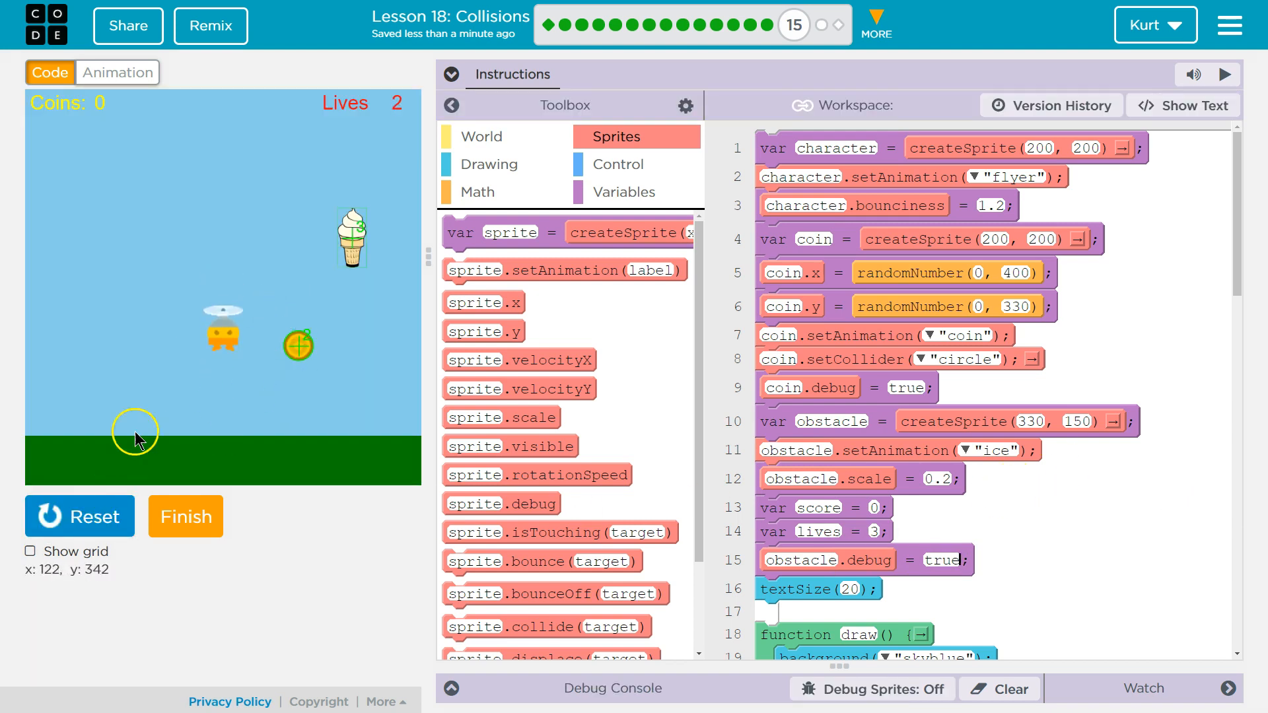
click(79, 517)
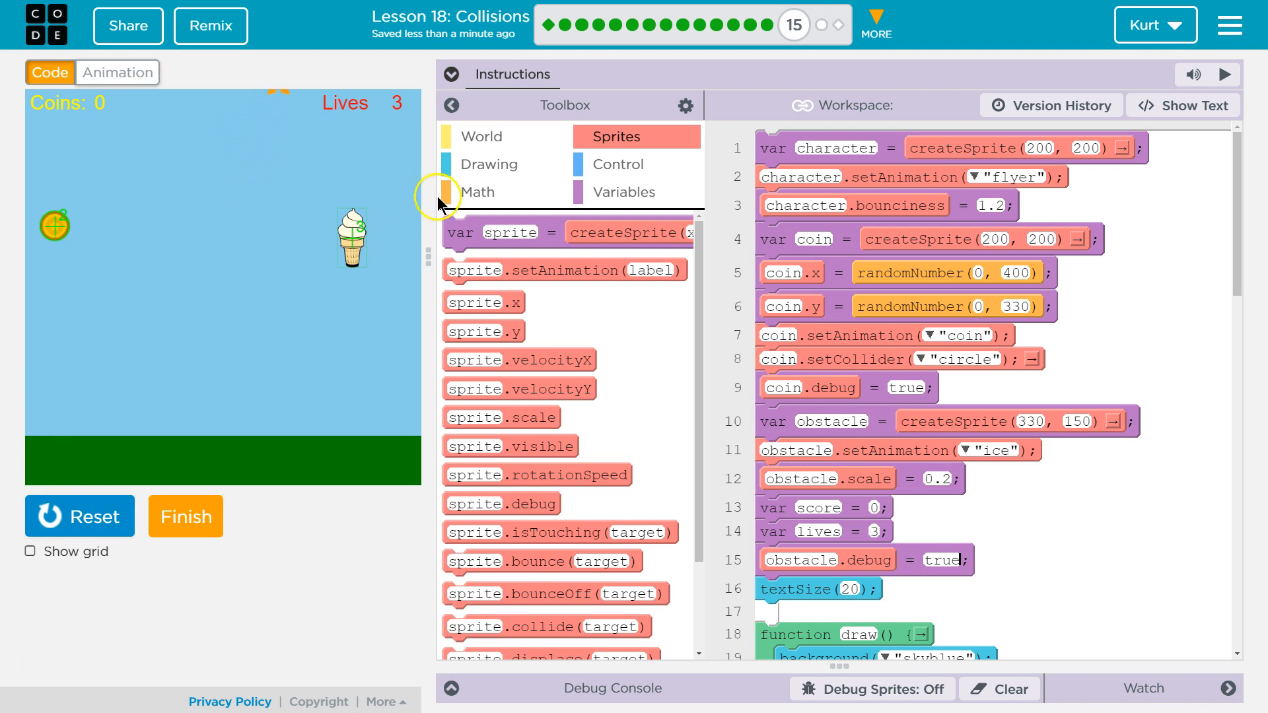
click(78, 516)
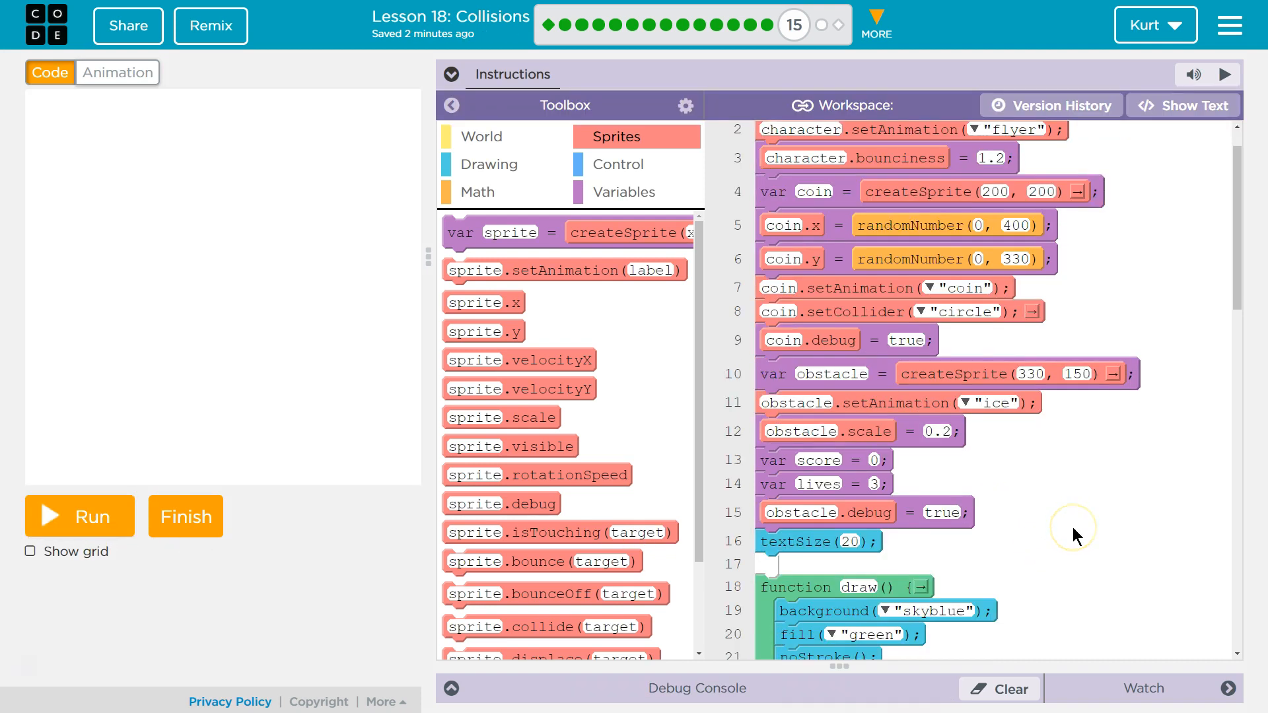
mouse_move(1077, 535)
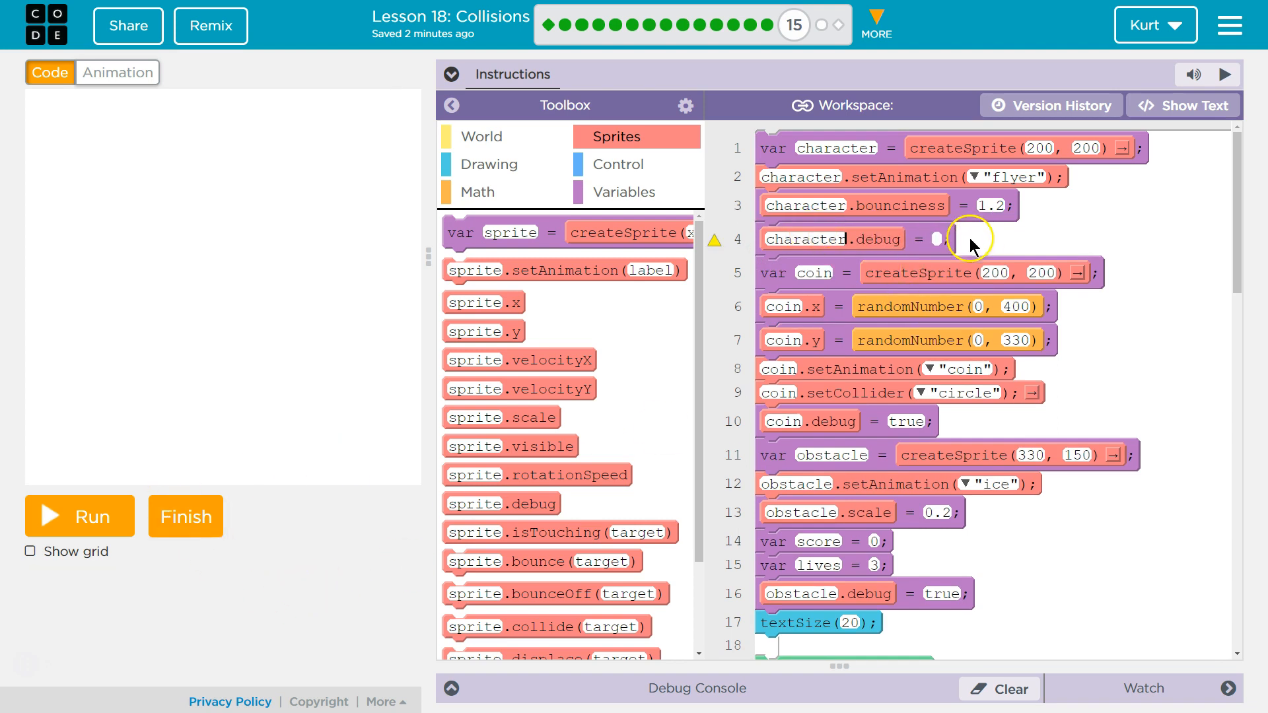
Set character.debug to true and run the game again
click(938, 239)
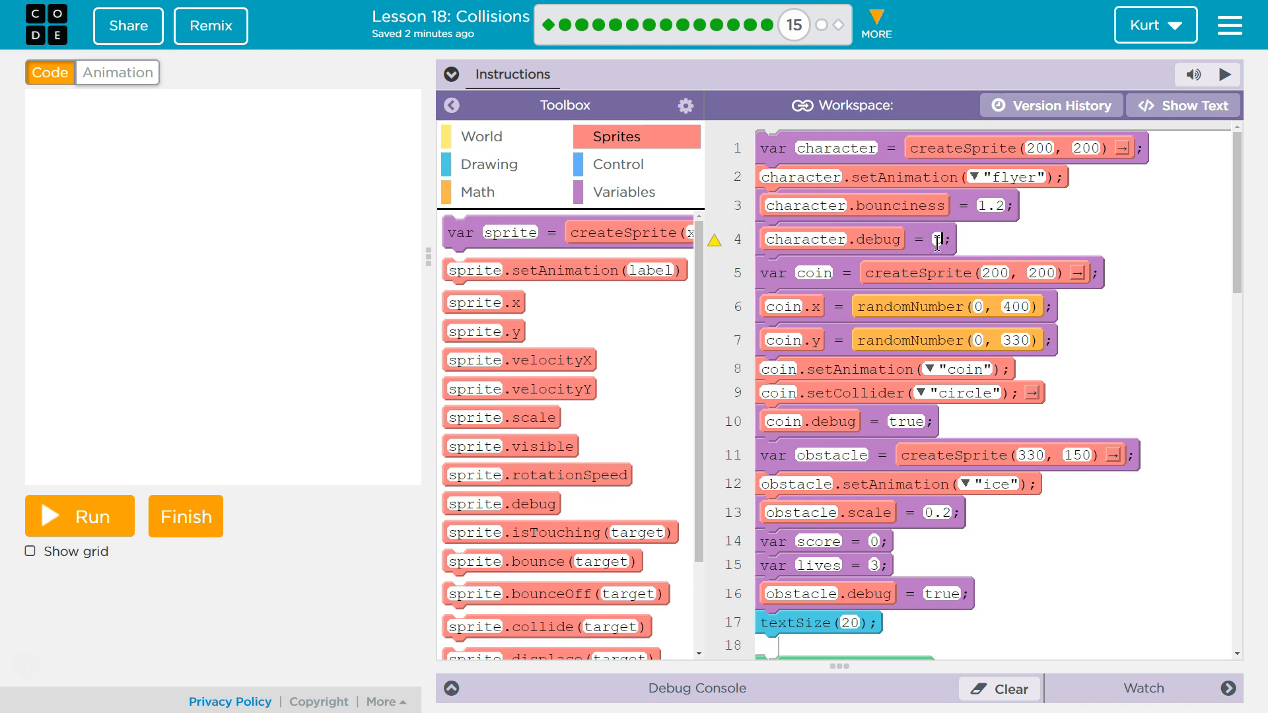
click(78, 517)
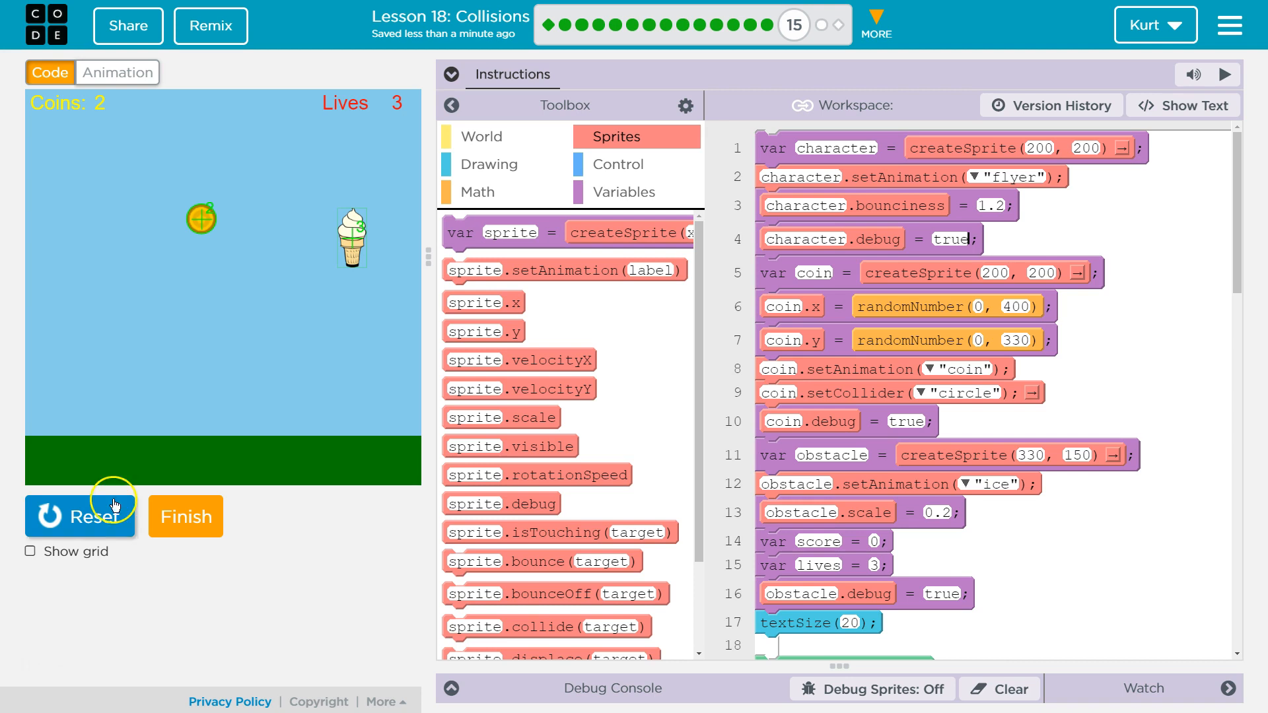
Reset the running game and scroll down the workspace
click(81, 516)
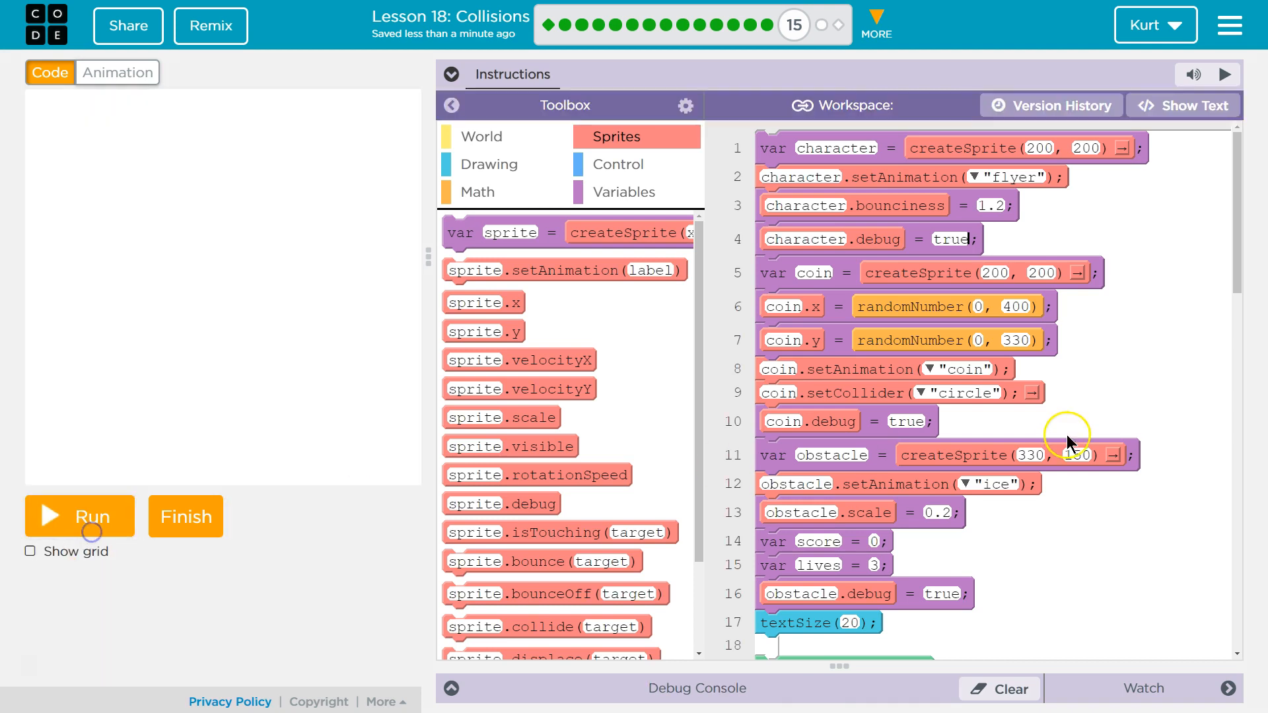
scroll(down, 3)
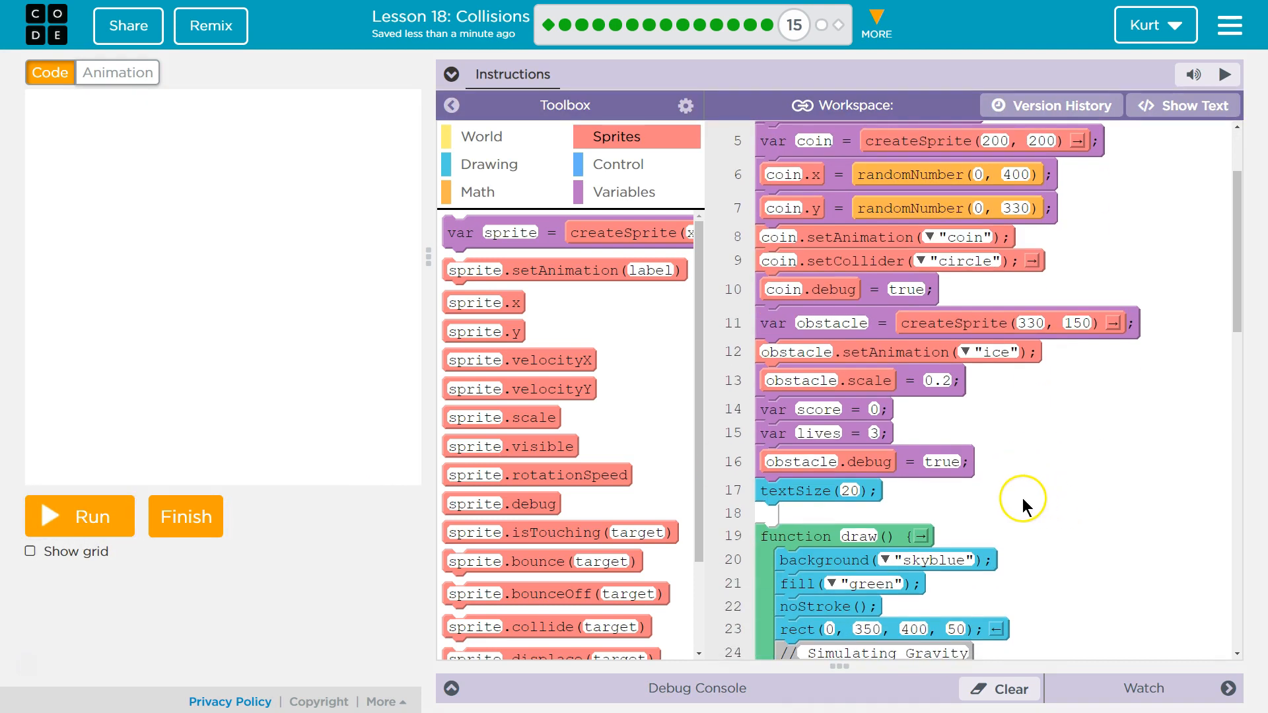
mouse_move(954, 344)
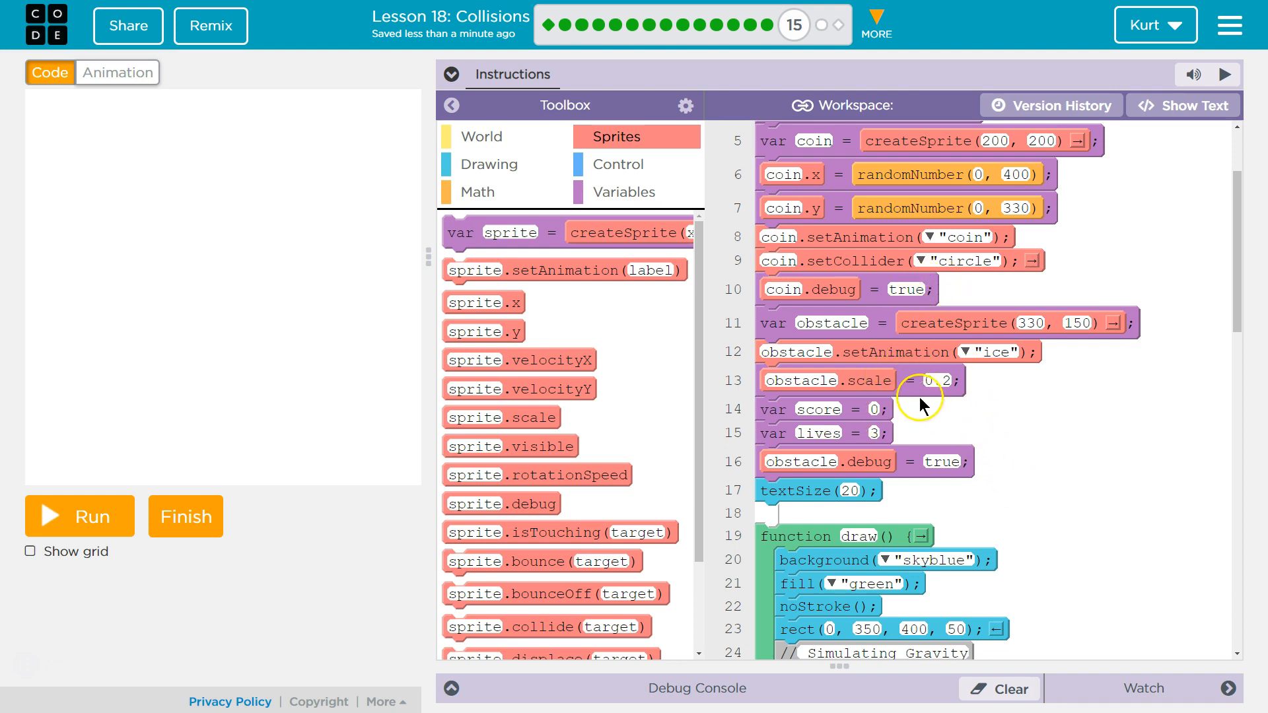
mouse_move(954, 477)
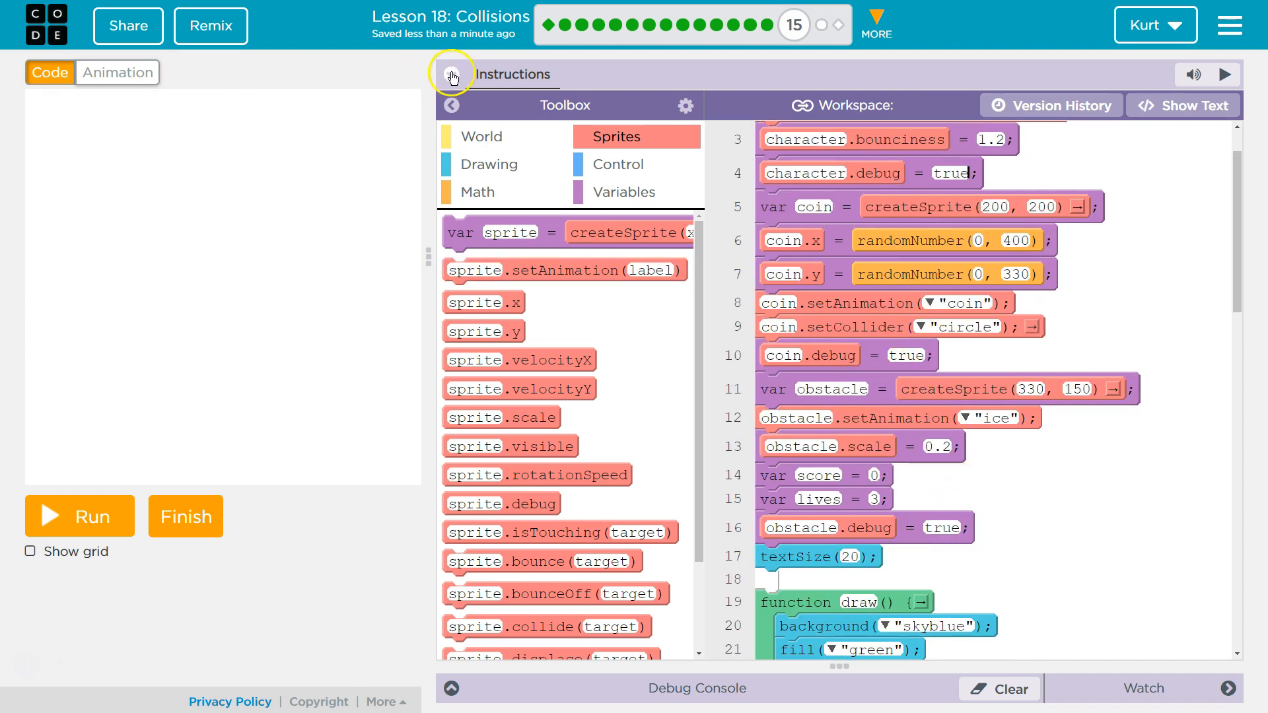
click(452, 74)
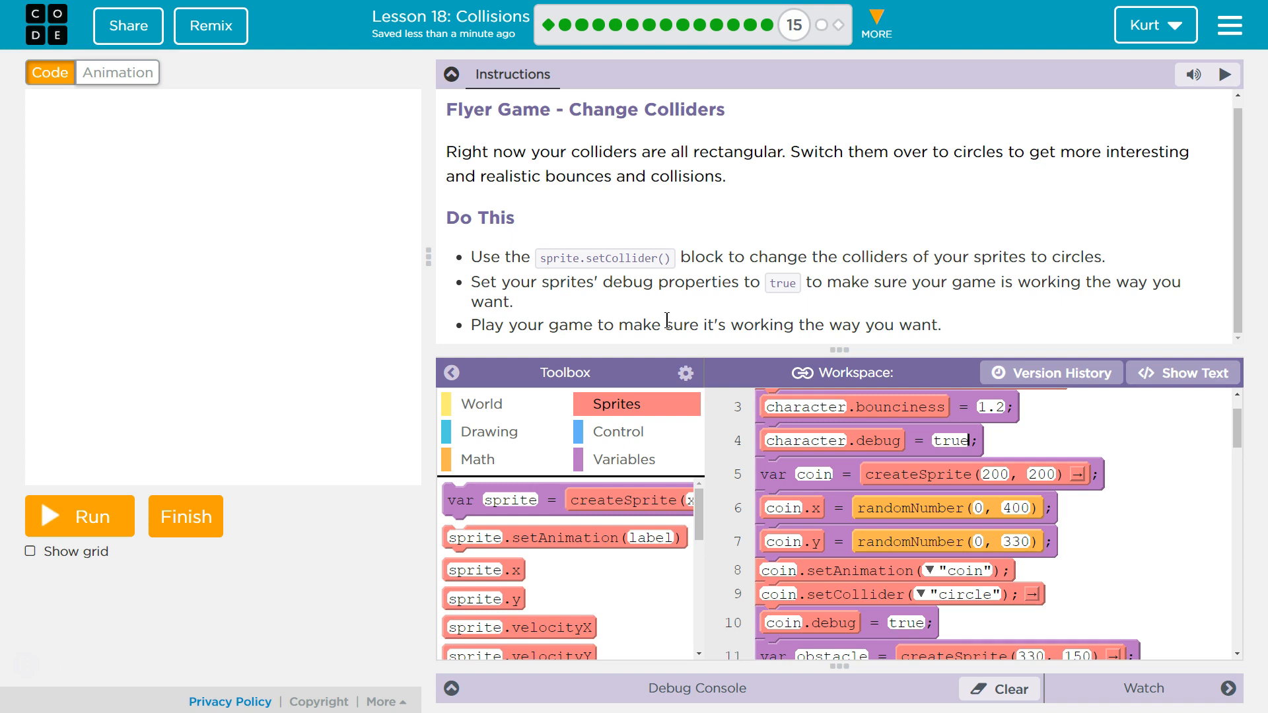
click(449, 74)
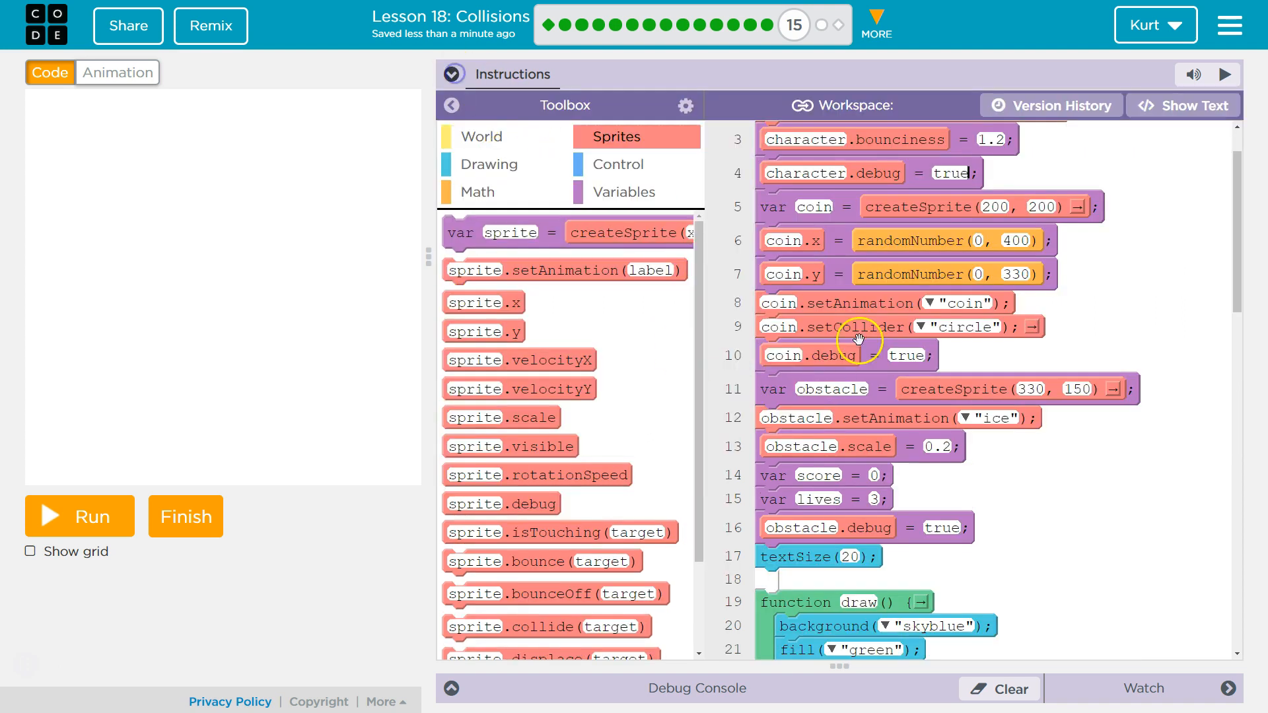
mouse_move(918, 437)
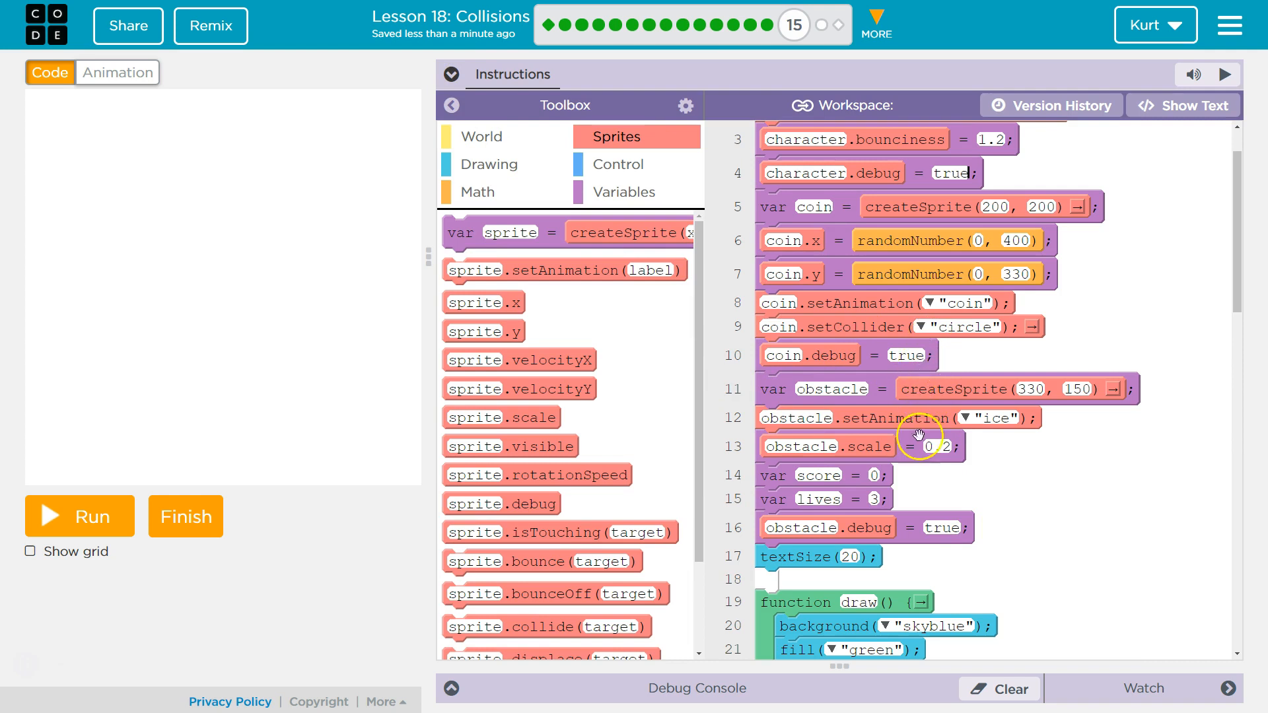